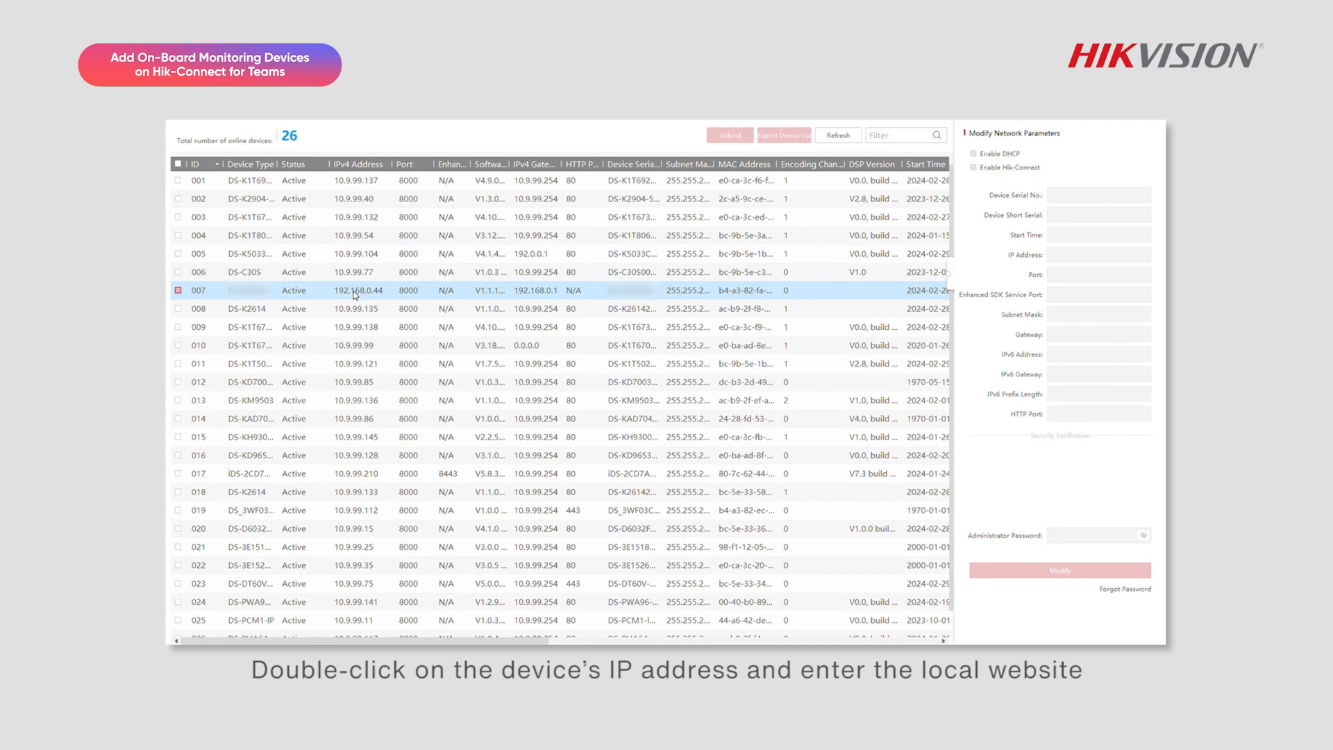
# Step: Open the local web page of online device 007 from the SADP device list
pyautogui.doubleClick(354, 290)
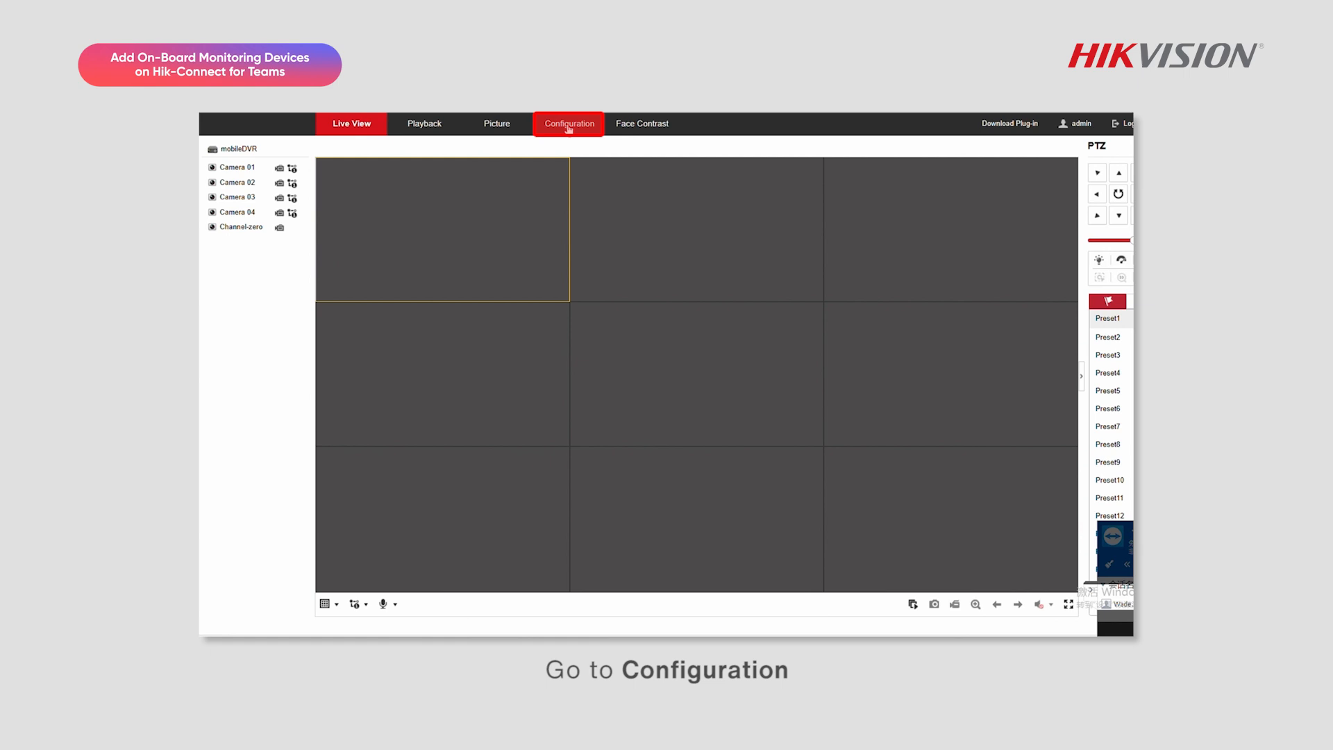
# Step: Set Platform Access under advanced network settings to Guarding Vision mode and save it
pyautogui.click(569, 124)
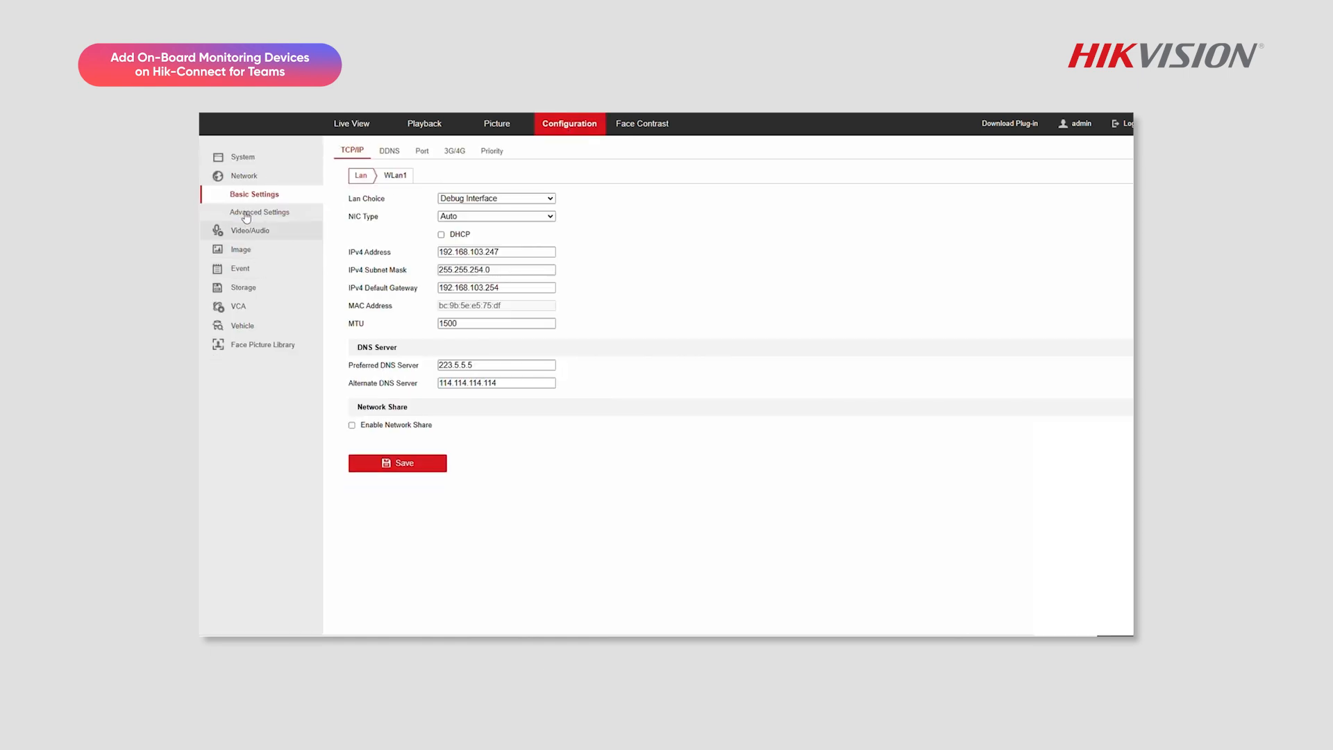
pyautogui.click(262, 211)
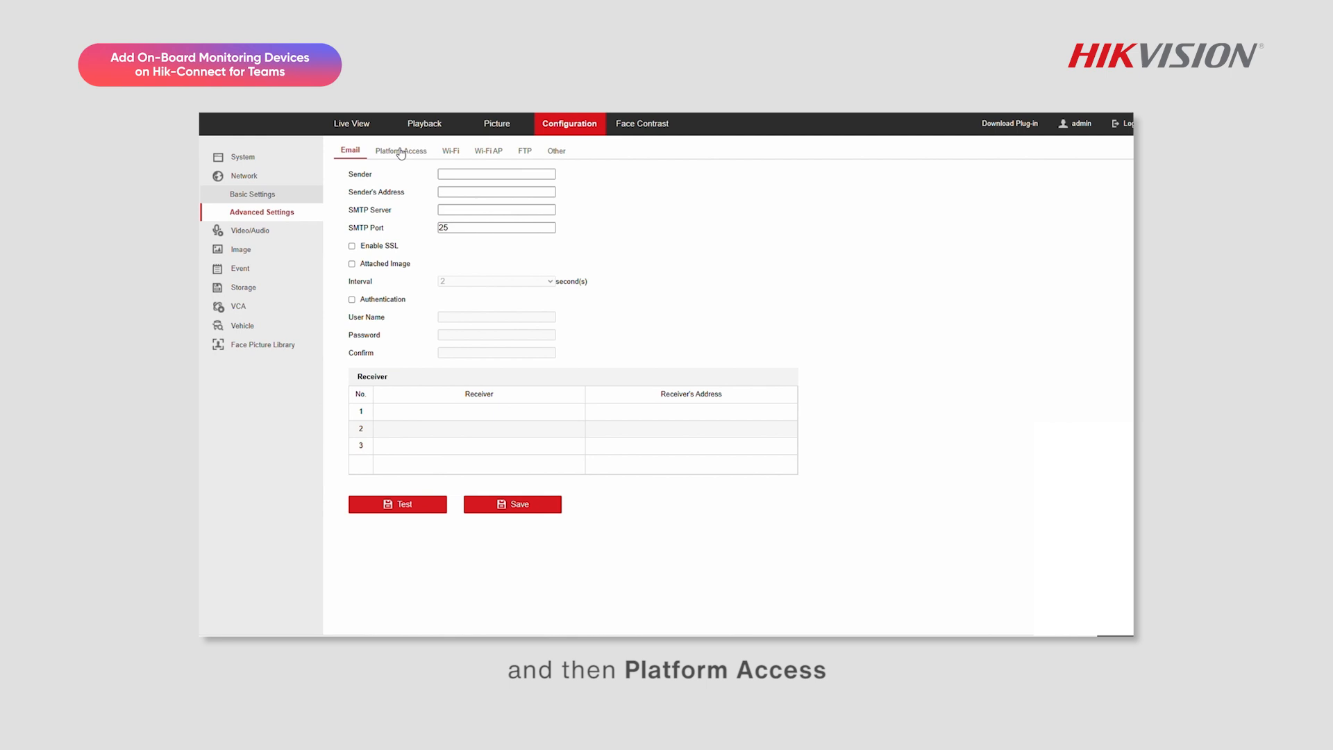
pyautogui.click(401, 150)
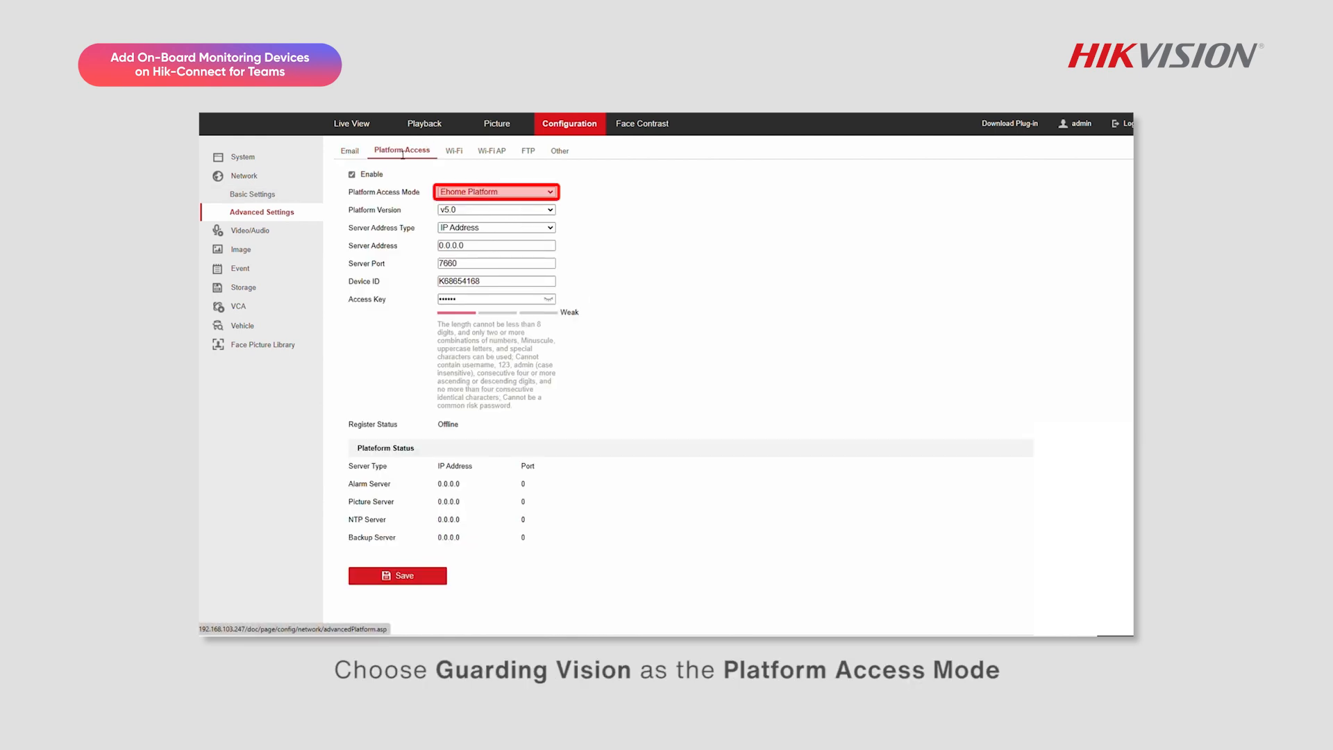
pyautogui.click(496, 190)
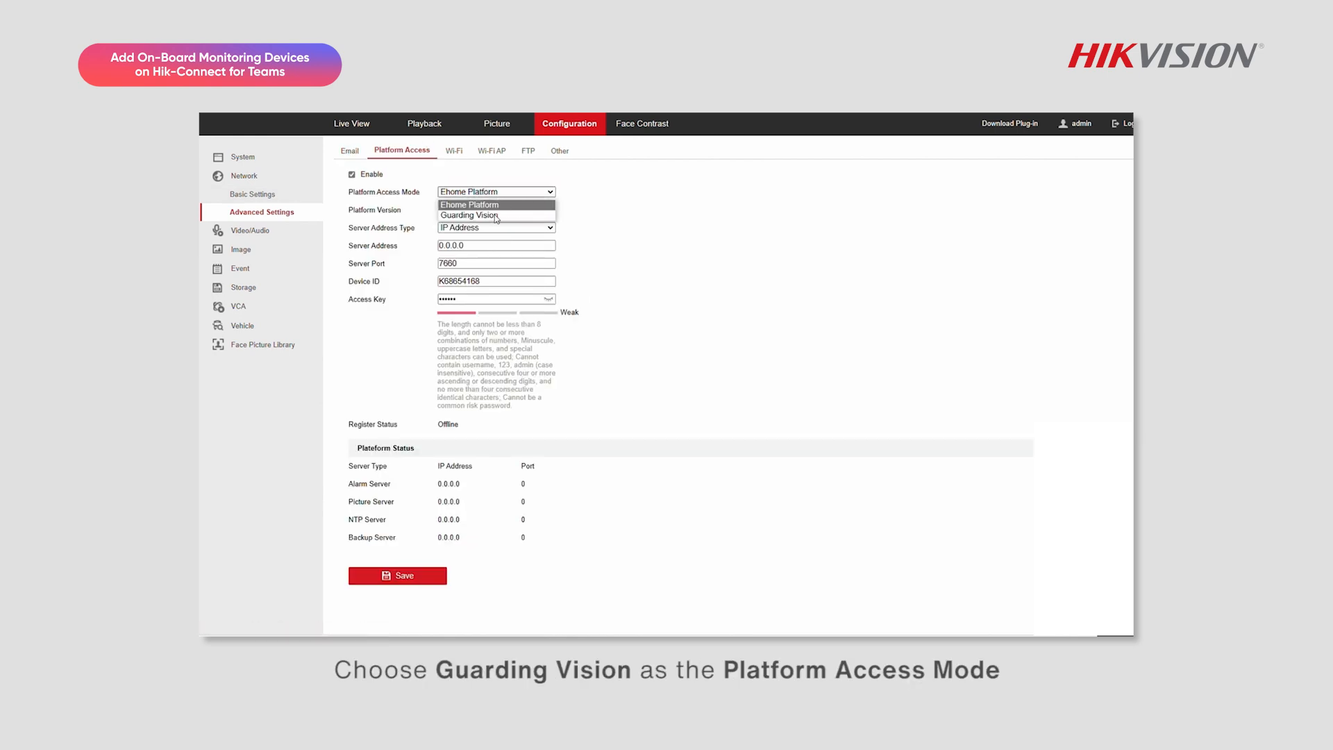
pyautogui.click(467, 215)
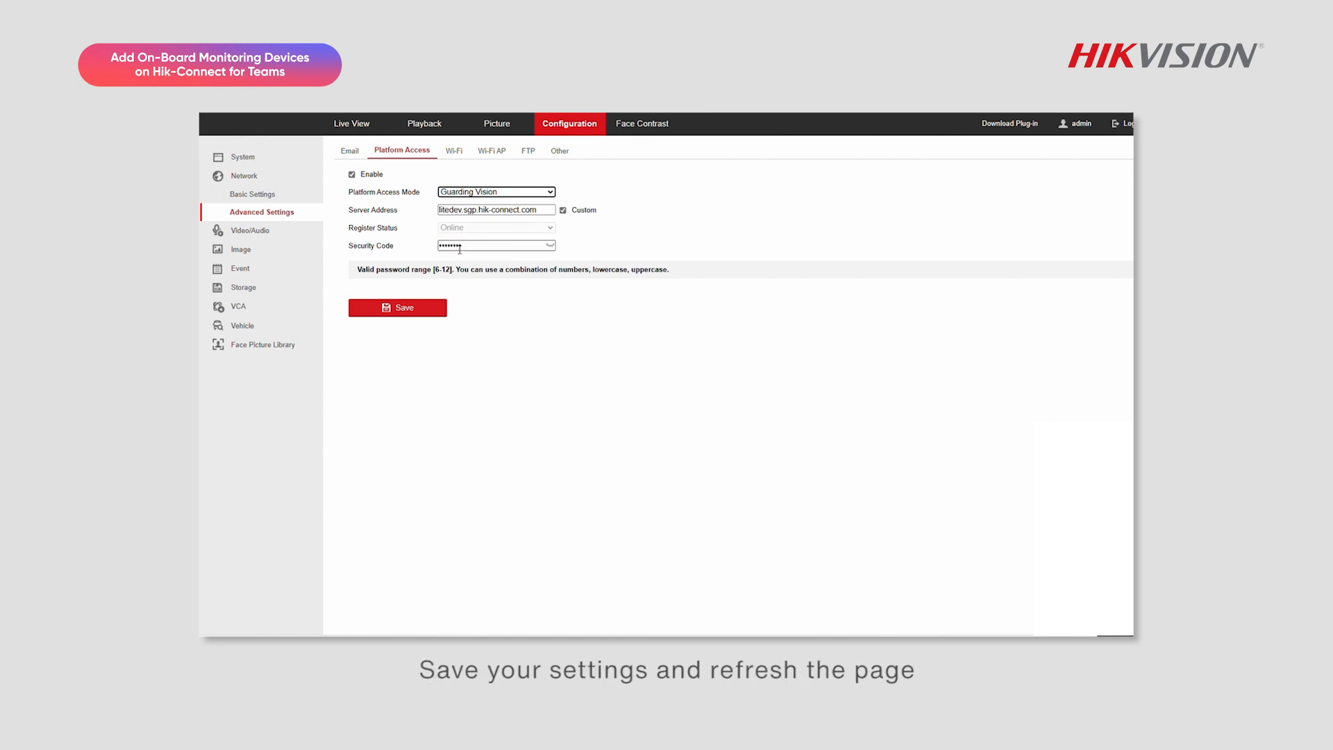
pyautogui.click(397, 308)
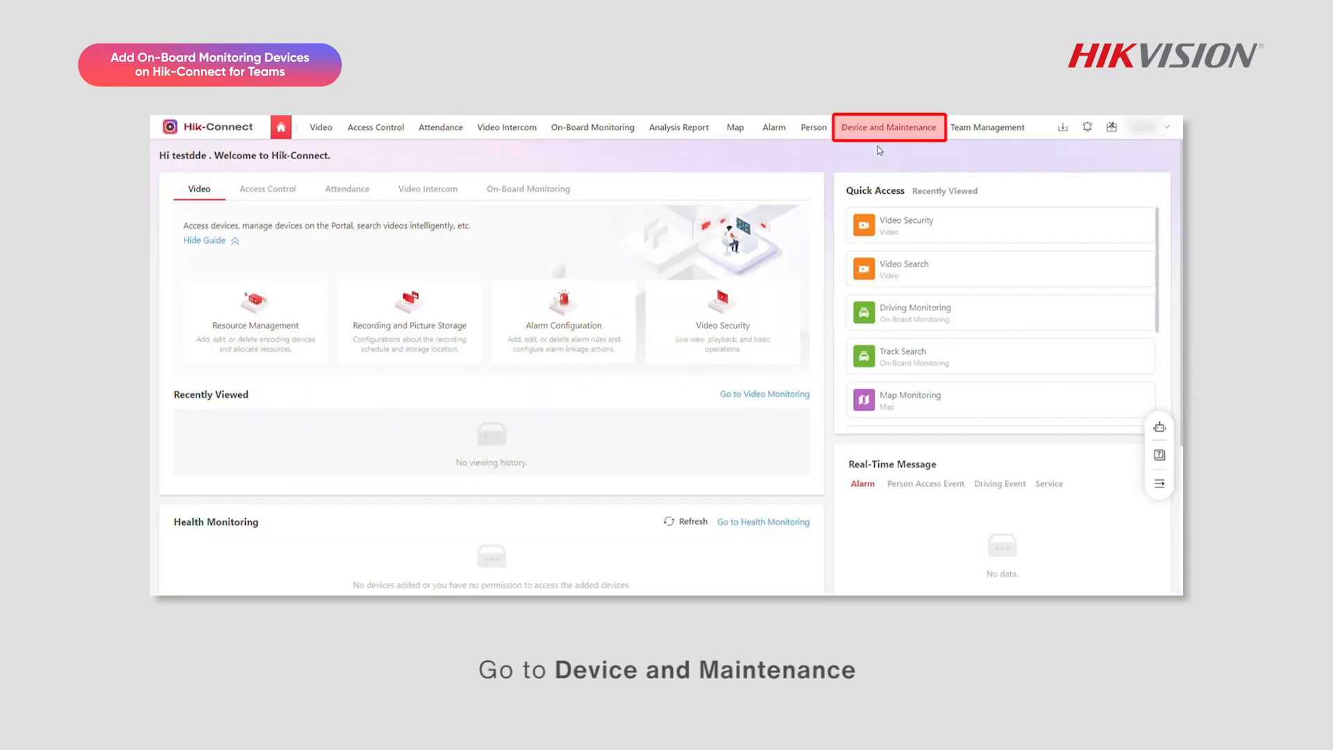
# Step: Start adding a single on-board device from Device and Maintenance
pyautogui.click(888, 126)
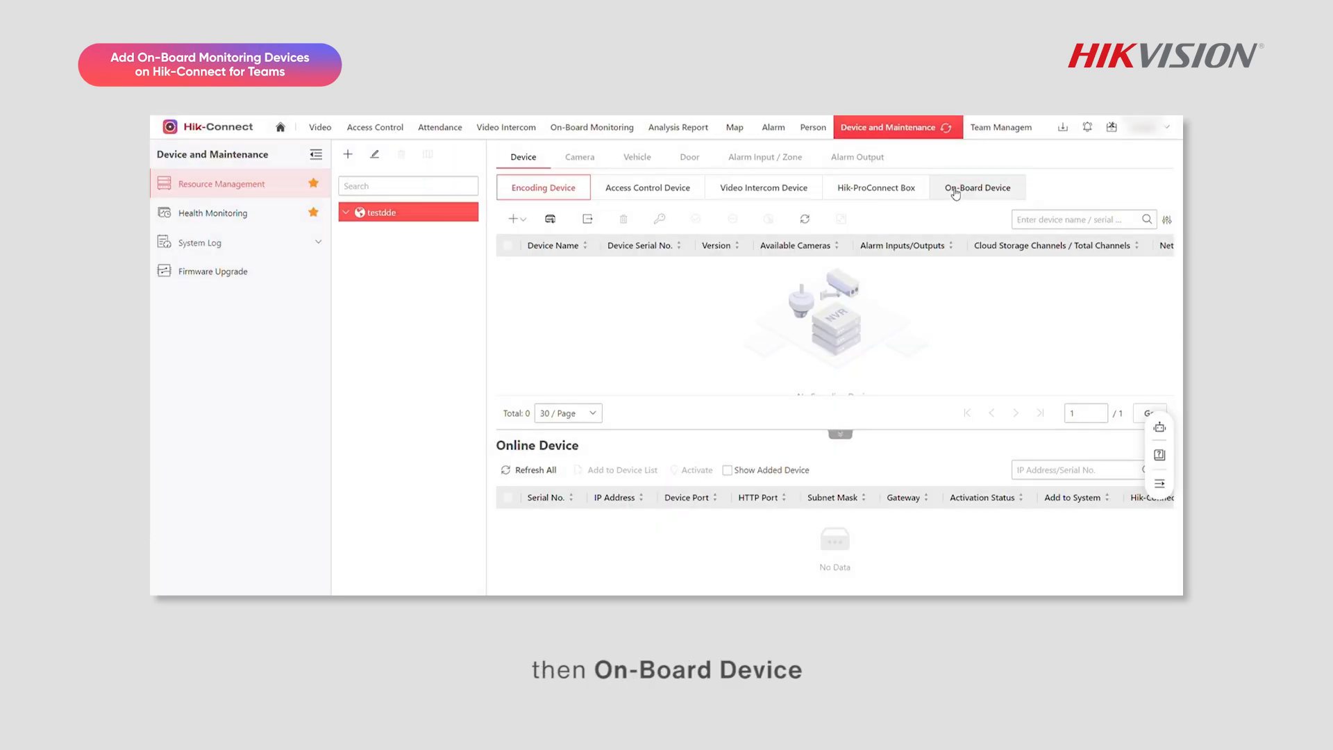
pyautogui.click(976, 188)
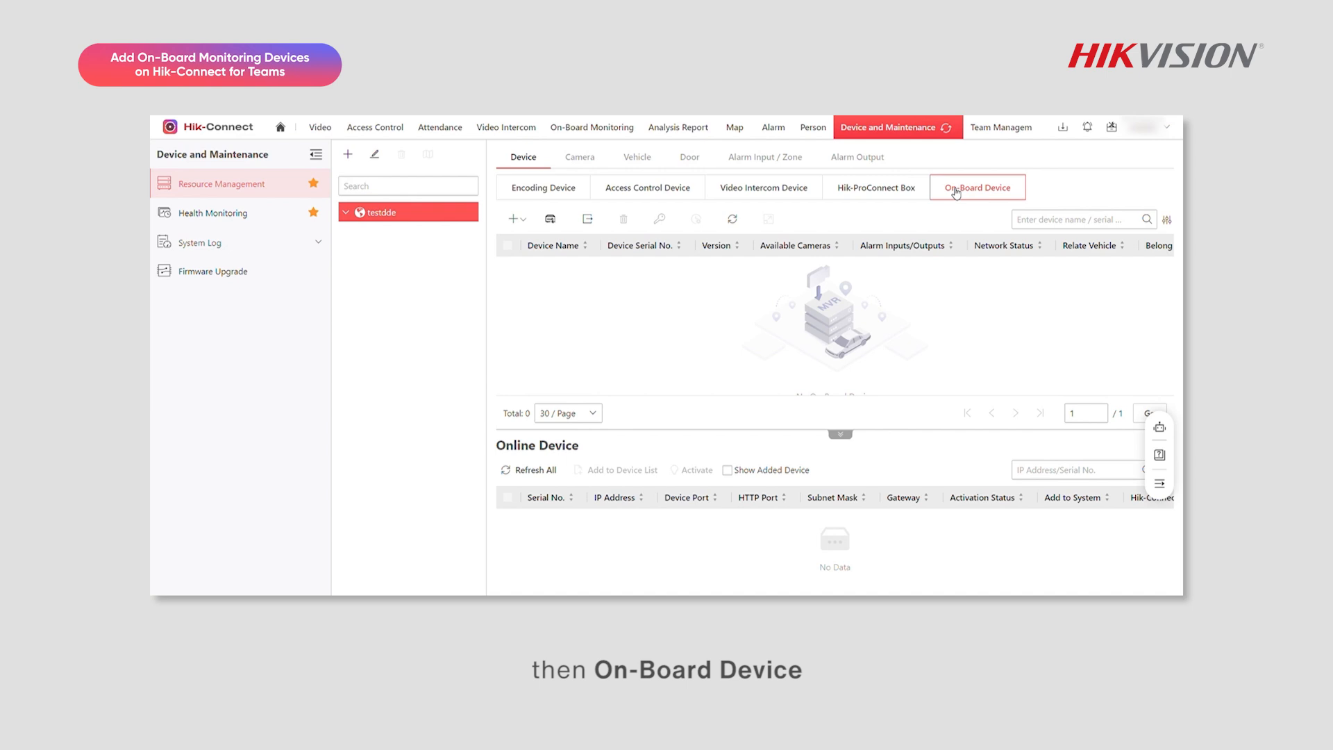
pyautogui.click(513, 218)
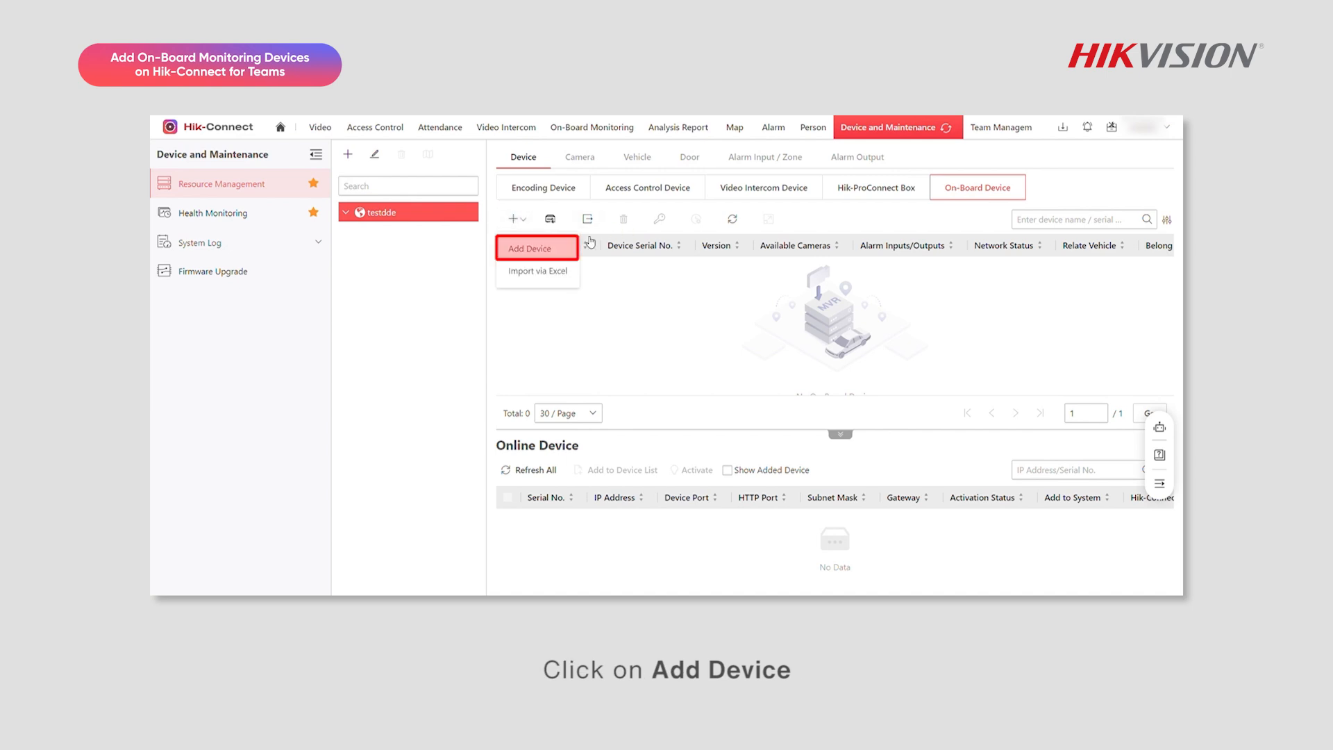
pyautogui.click(529, 247)
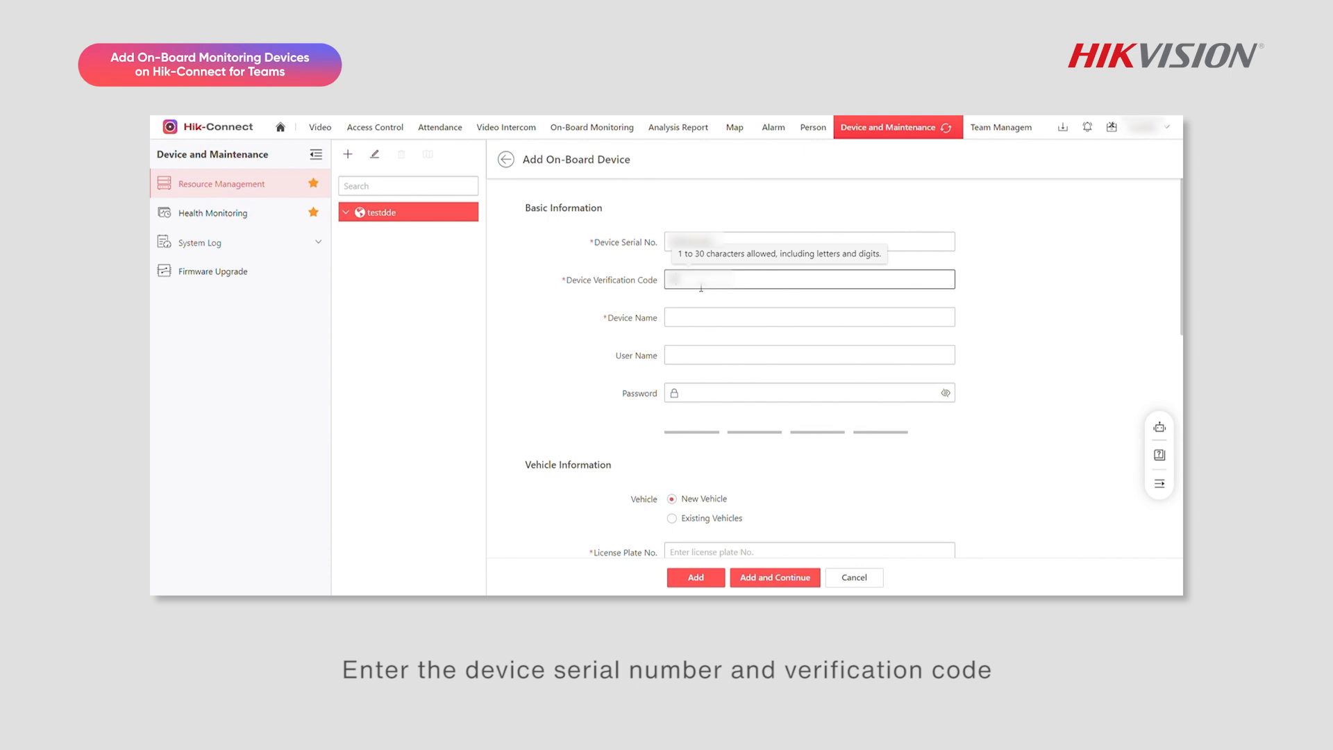
# Step: Name the device cn2543, create the new area 'On-board' for it, and add the device
pyautogui.click(808, 317)
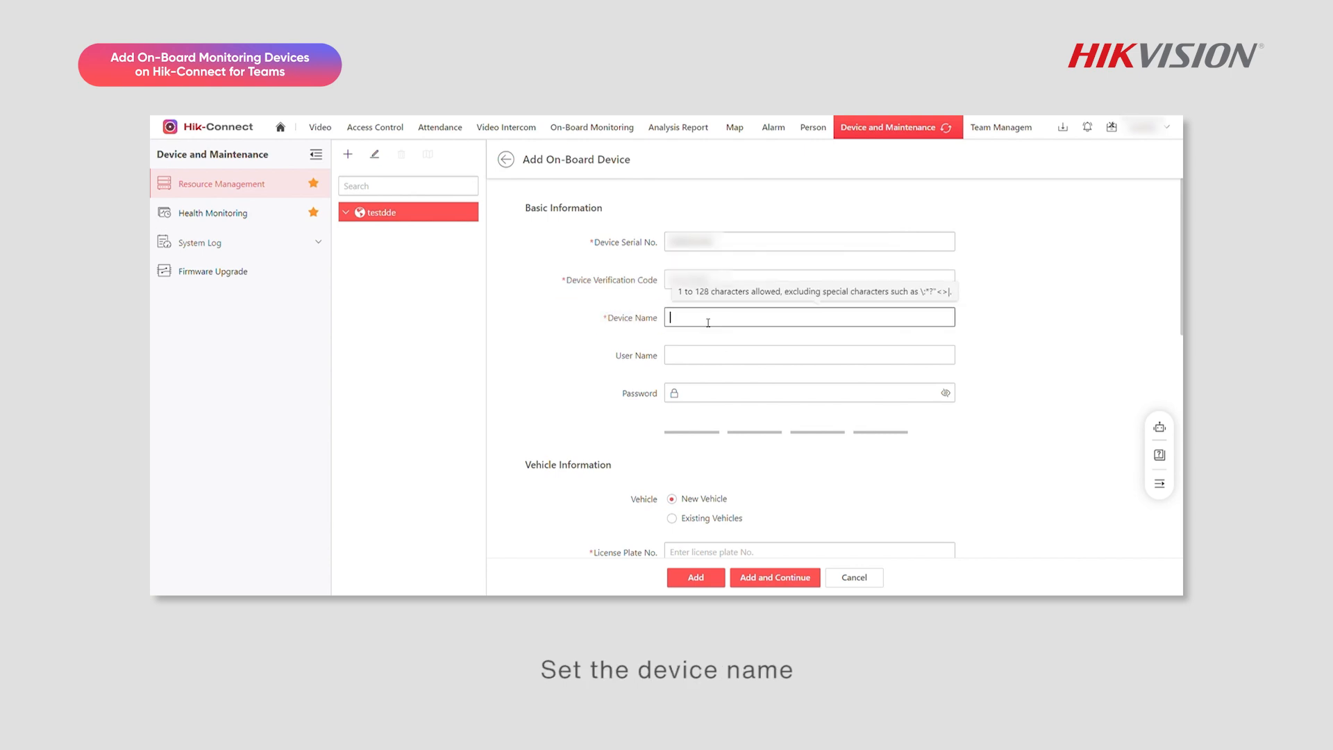
pyautogui.write('cn2543')
pyautogui.click(809, 551)
pyautogui.write('99999')
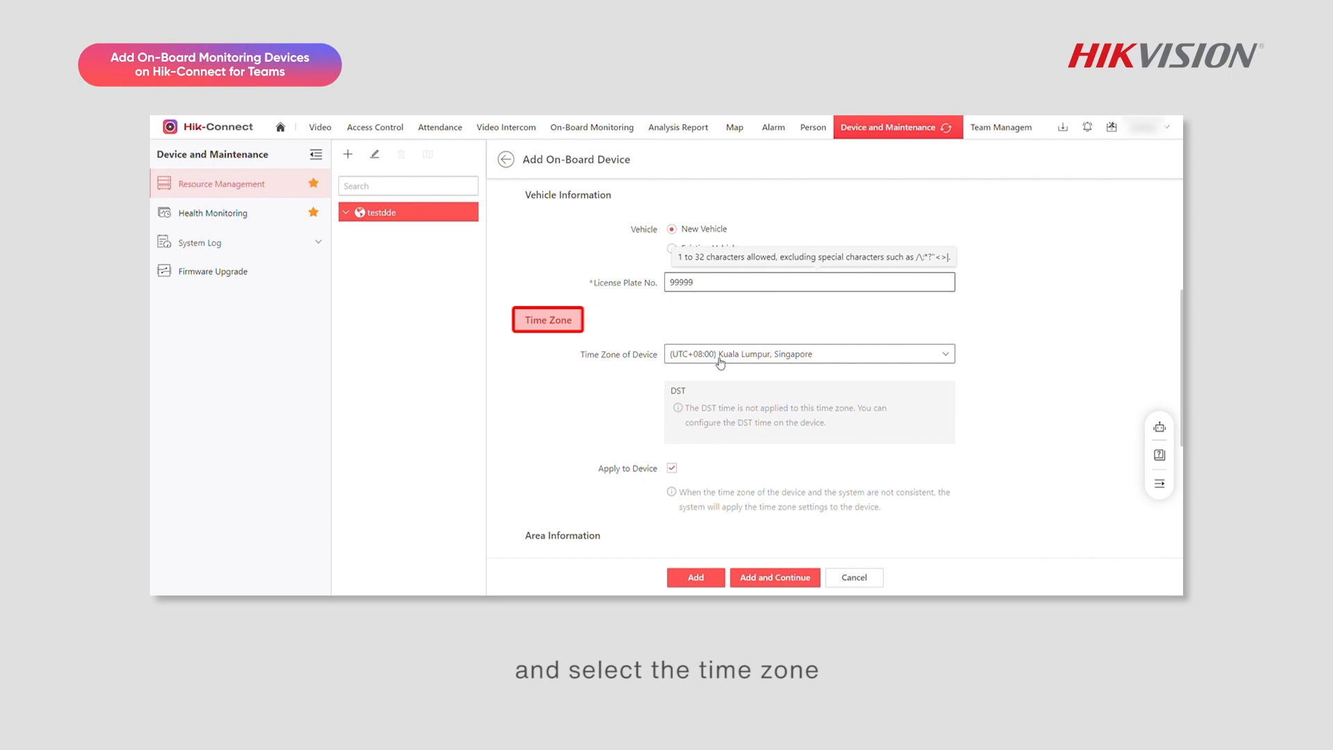
pyautogui.click(691, 494)
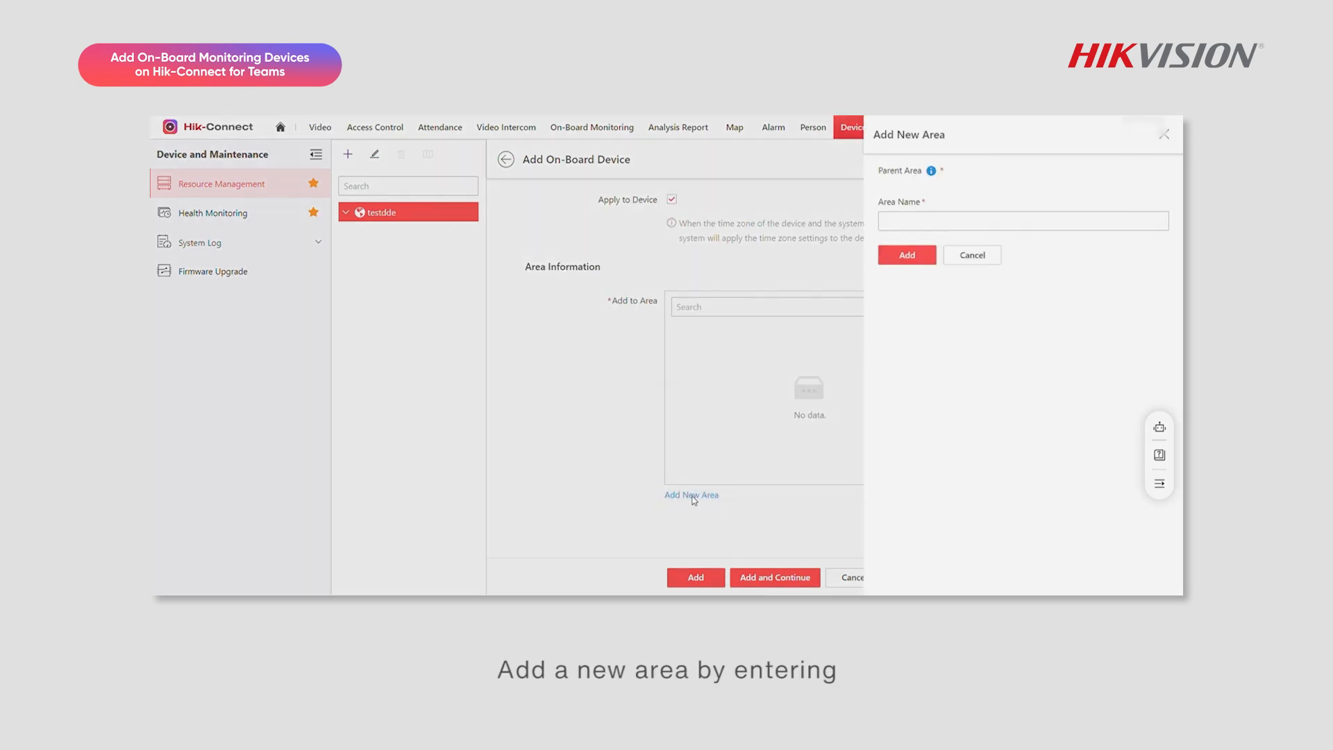
pyautogui.write('On-board')
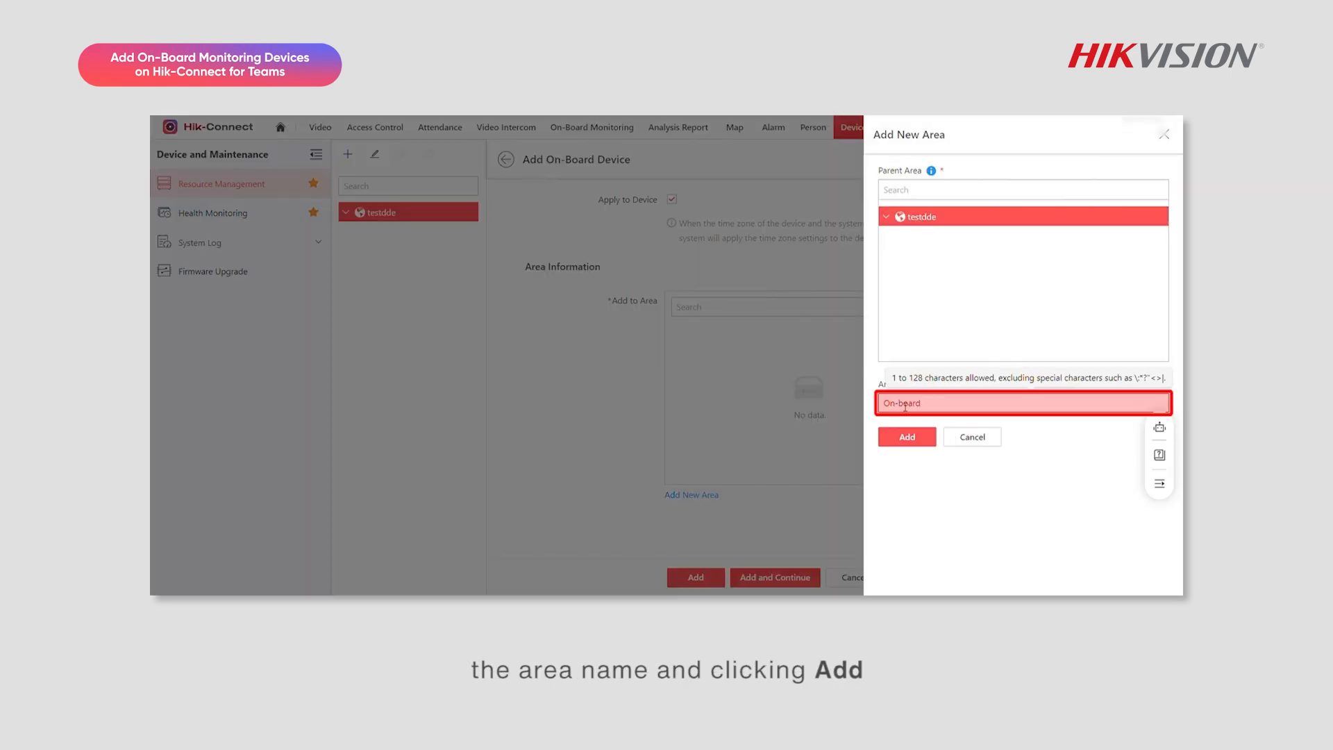
pyautogui.click(906, 436)
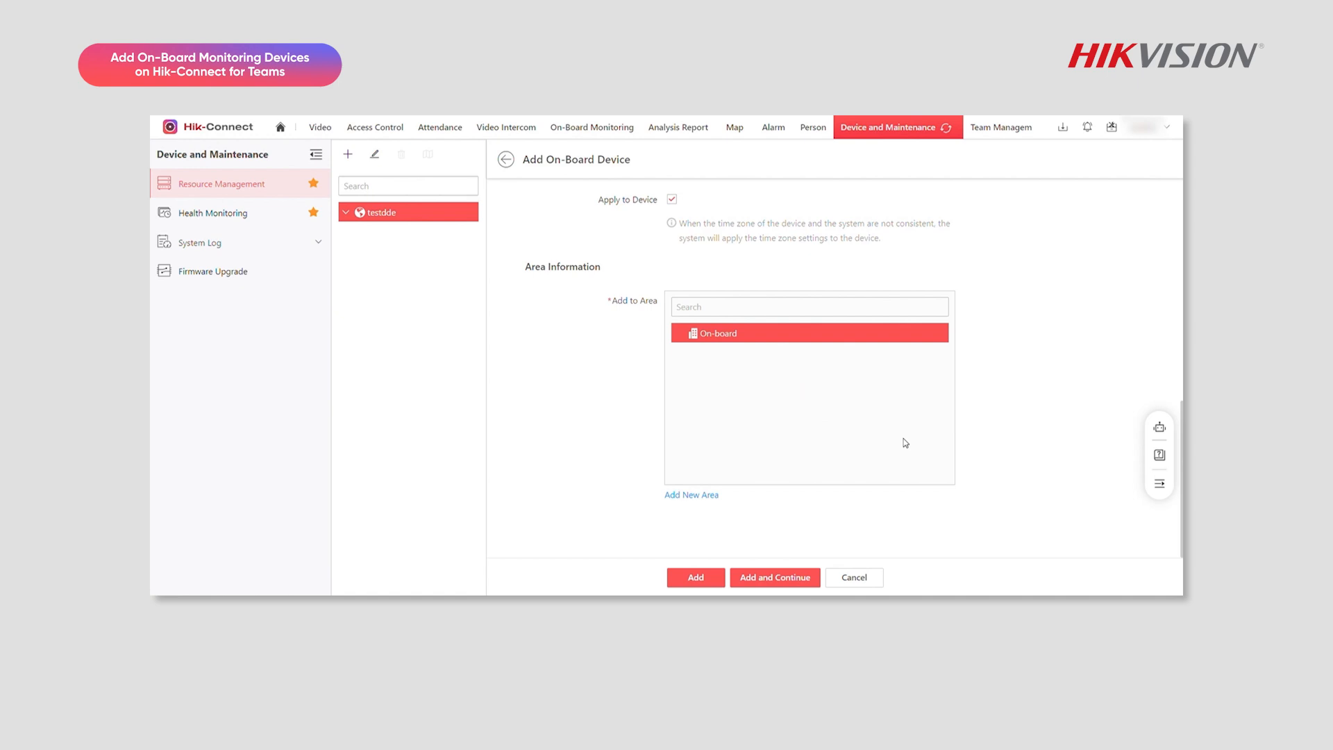
pyautogui.click(694, 576)
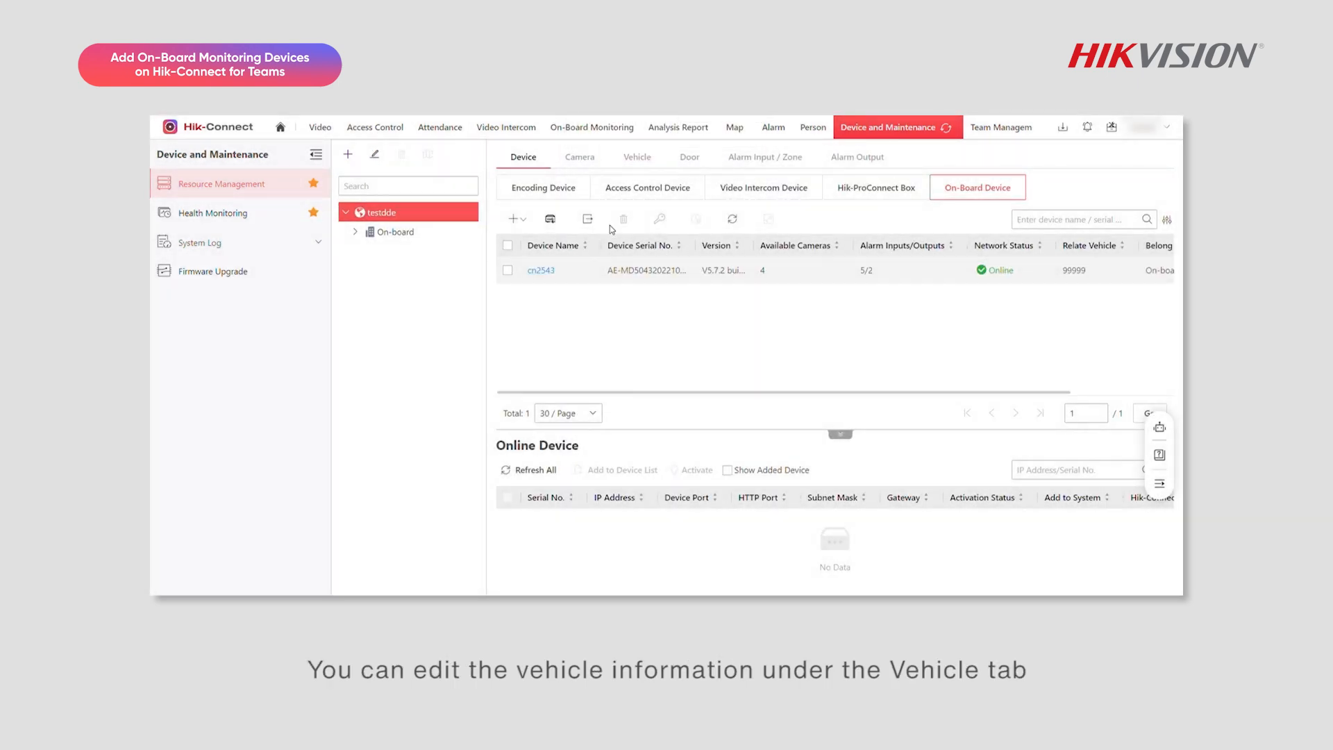
# Step: From vehicle 99999's details, begin creating a new driver since none exist to select
pyautogui.click(636, 157)
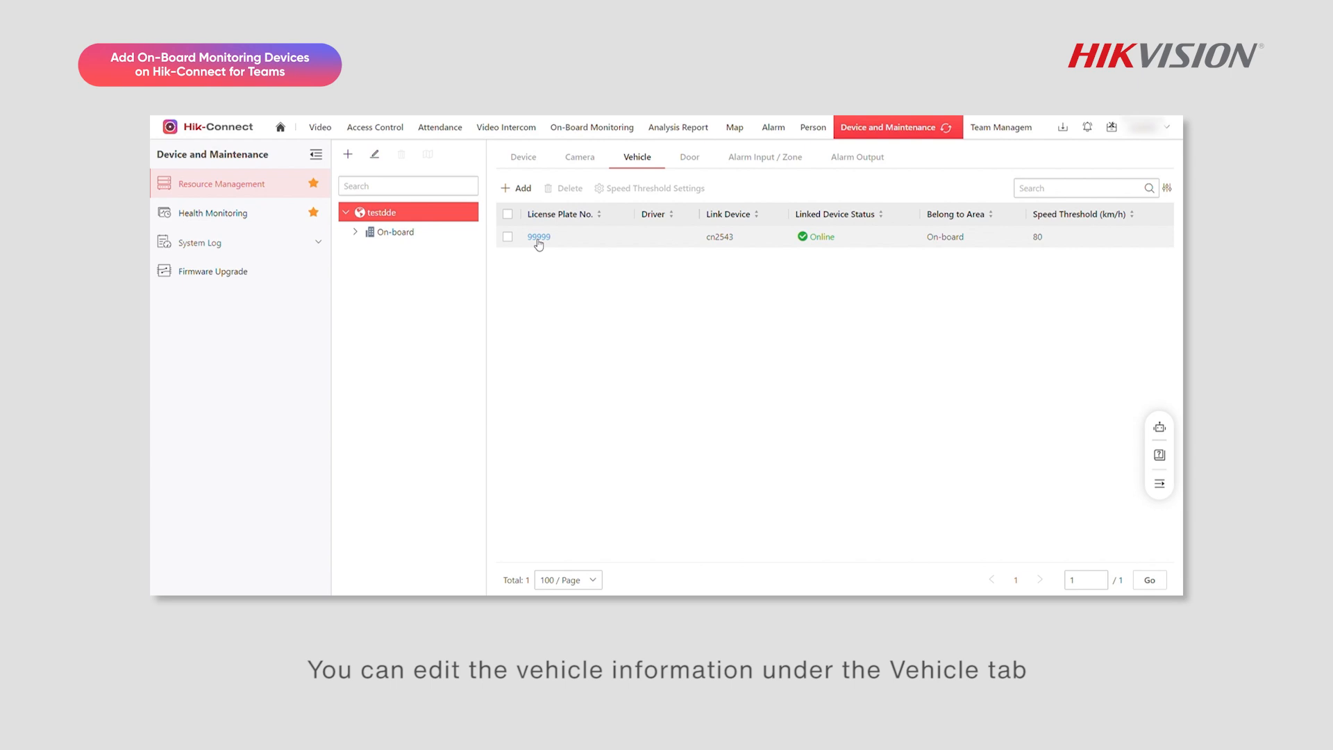
pyautogui.click(538, 236)
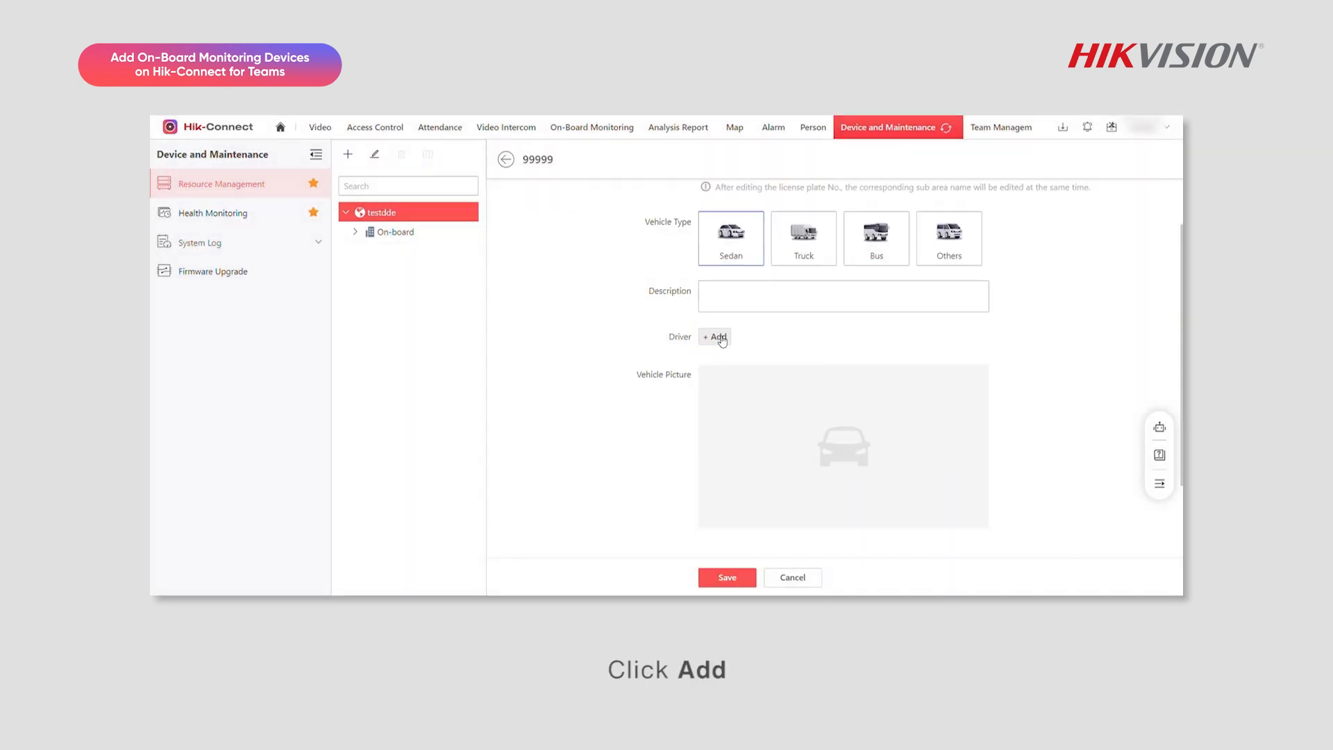
pyautogui.click(714, 336)
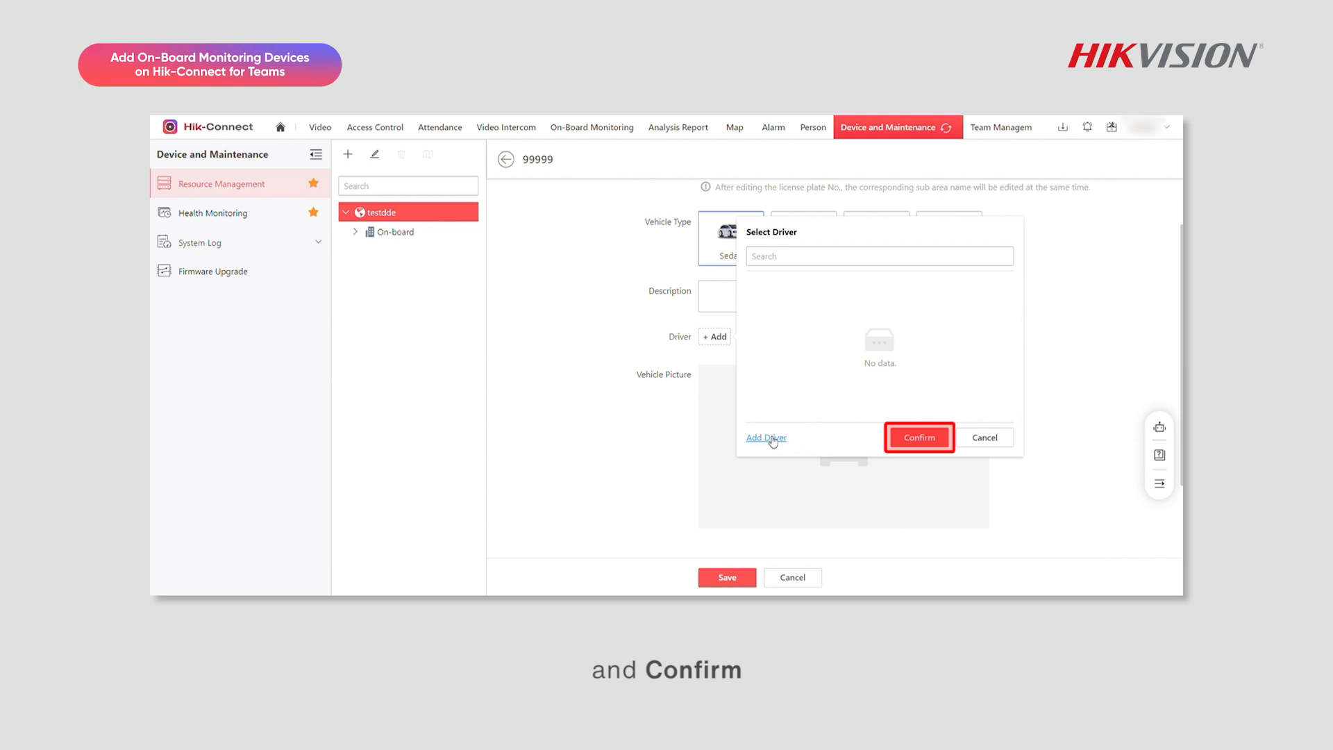
pyautogui.click(765, 438)
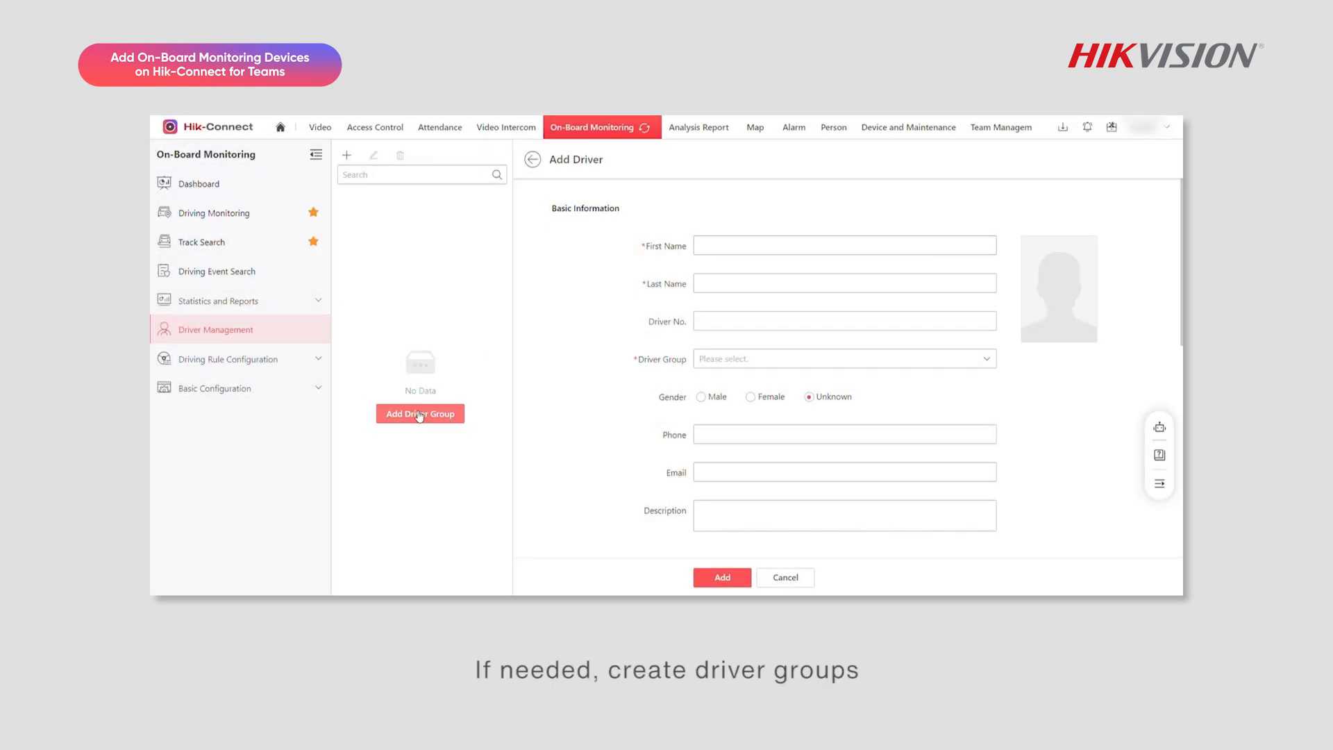
# Step: Create driver group 'test1' and upload the driver's photo
pyautogui.click(419, 413)
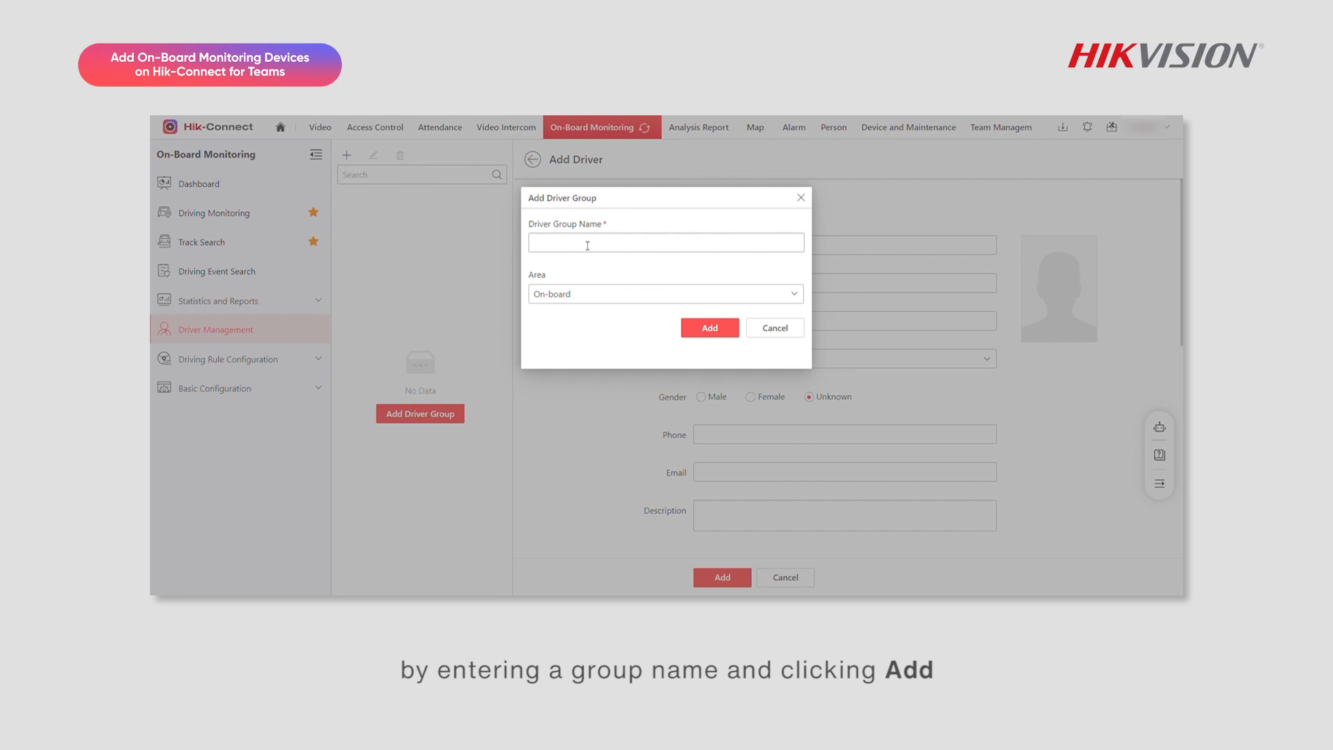
pyautogui.write('test1')
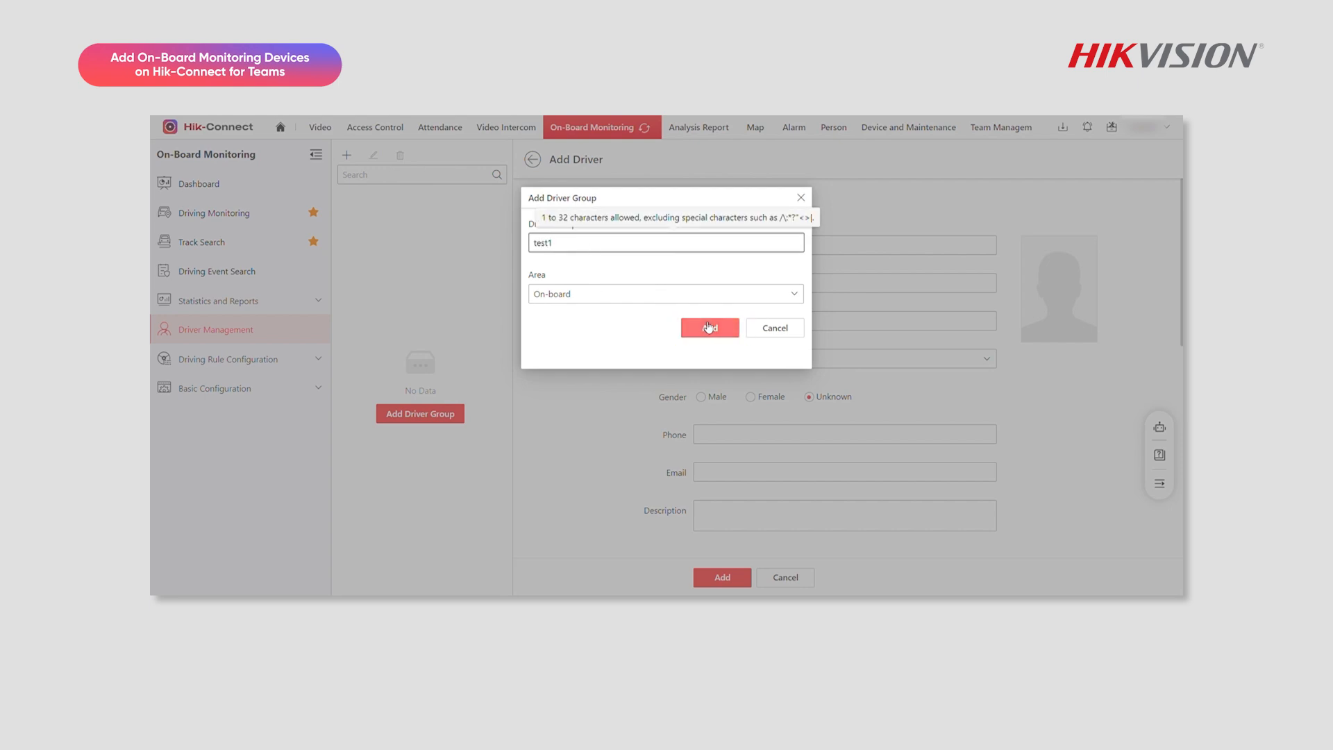
pyautogui.click(710, 328)
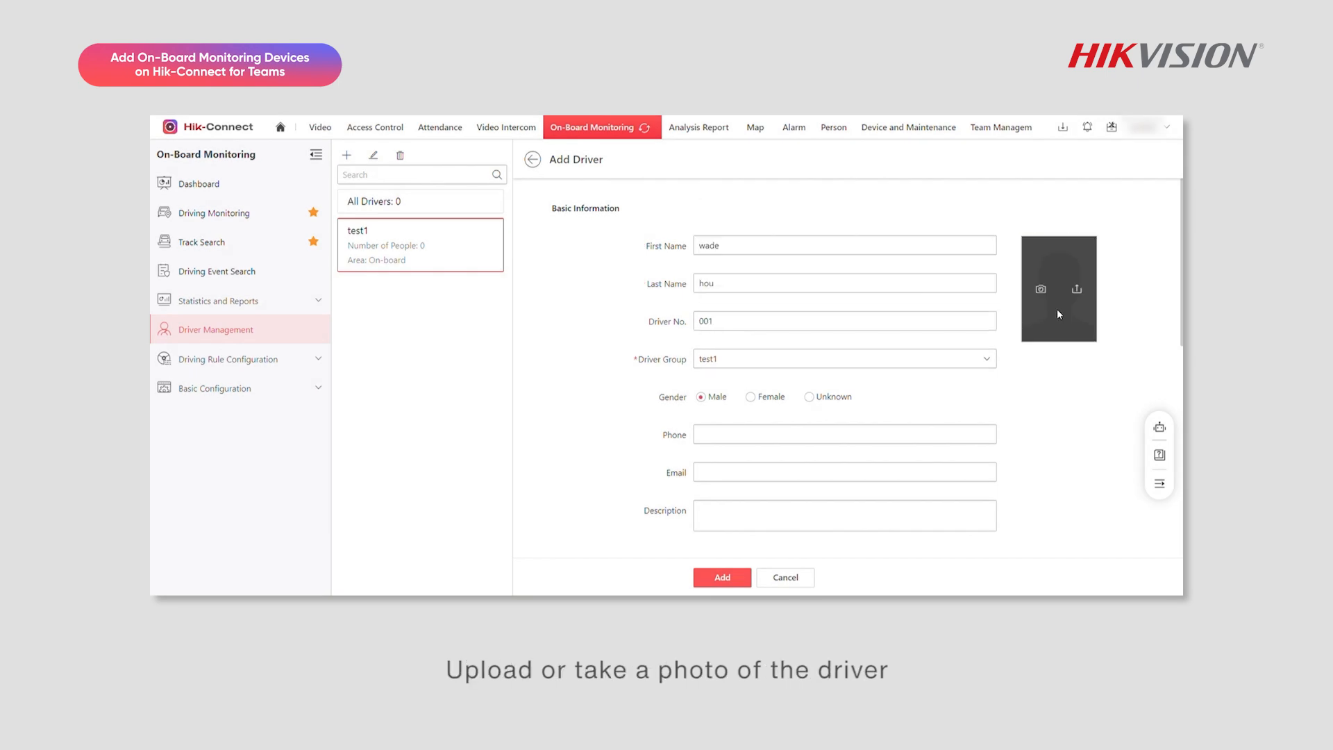
pyautogui.click(1076, 289)
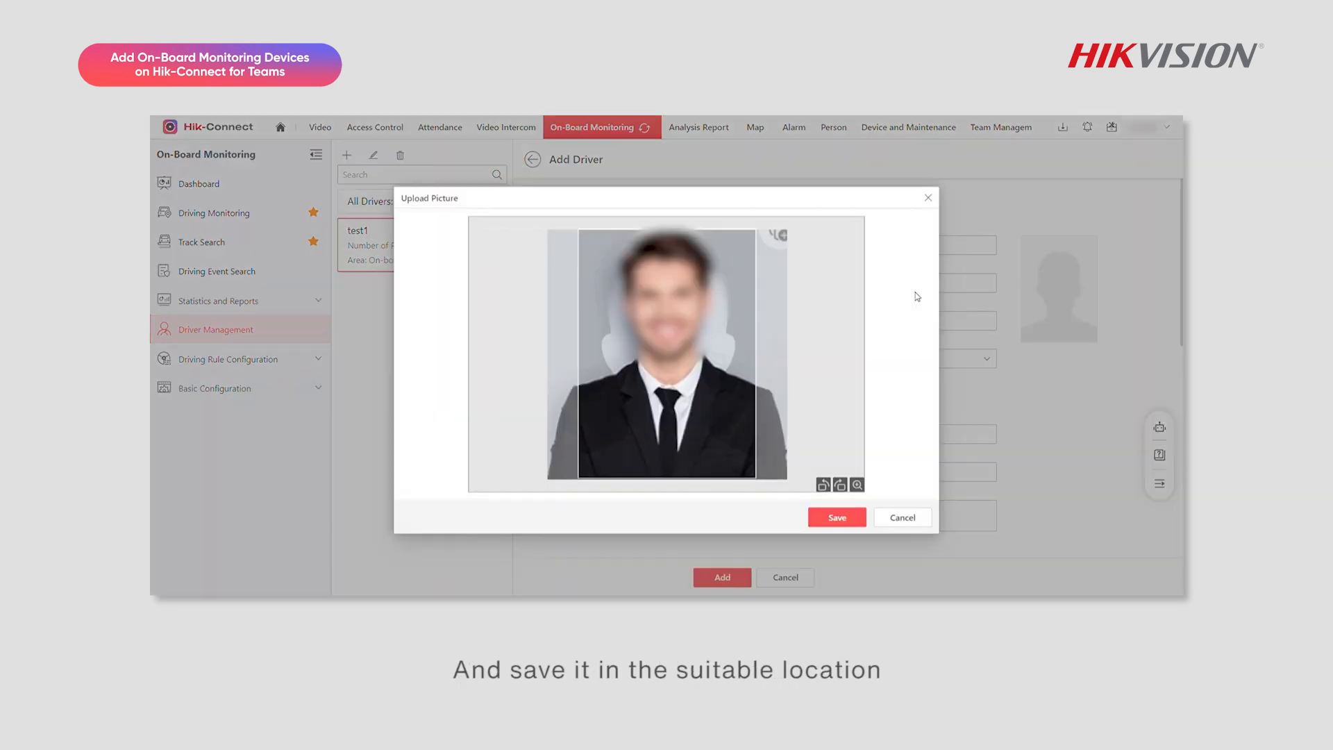
pyautogui.click(836, 517)
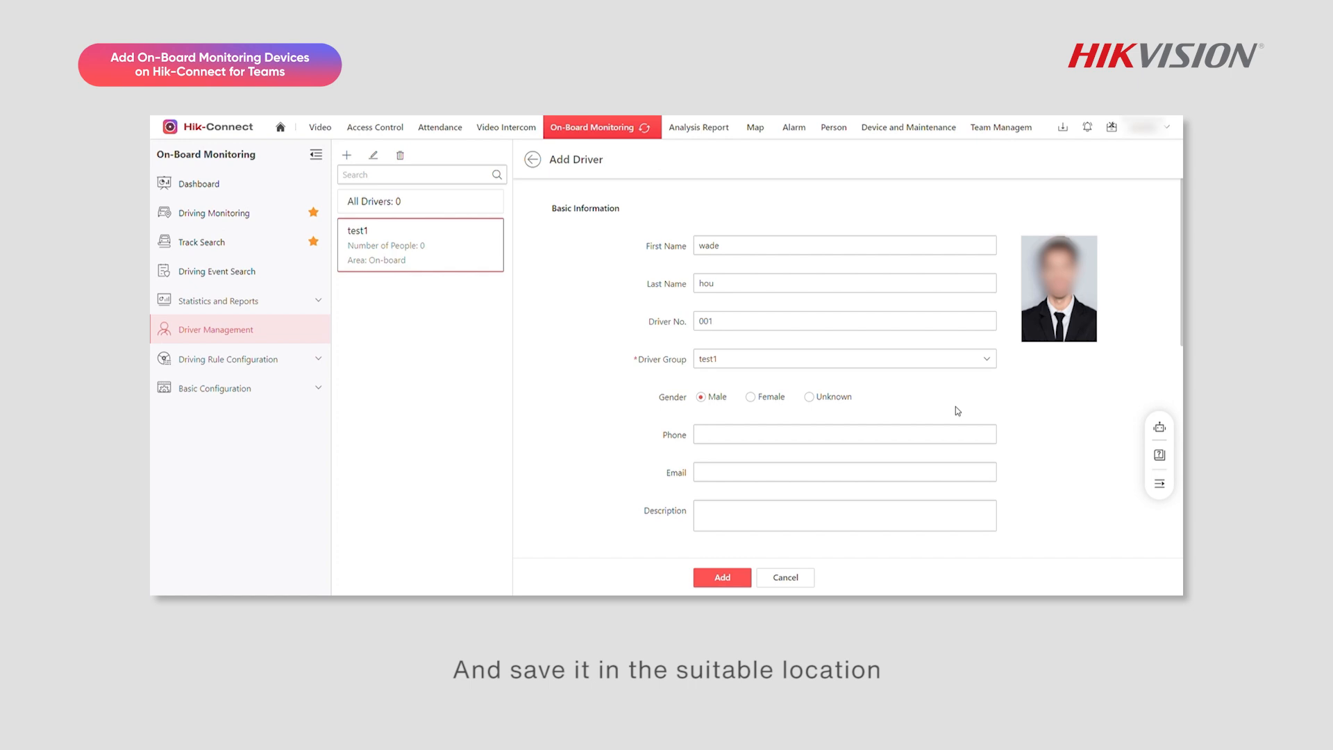
# Step: Link the driver to vehicle 99999, set licence expiry, upload the licence picture and add the driver
pyautogui.click(843, 367)
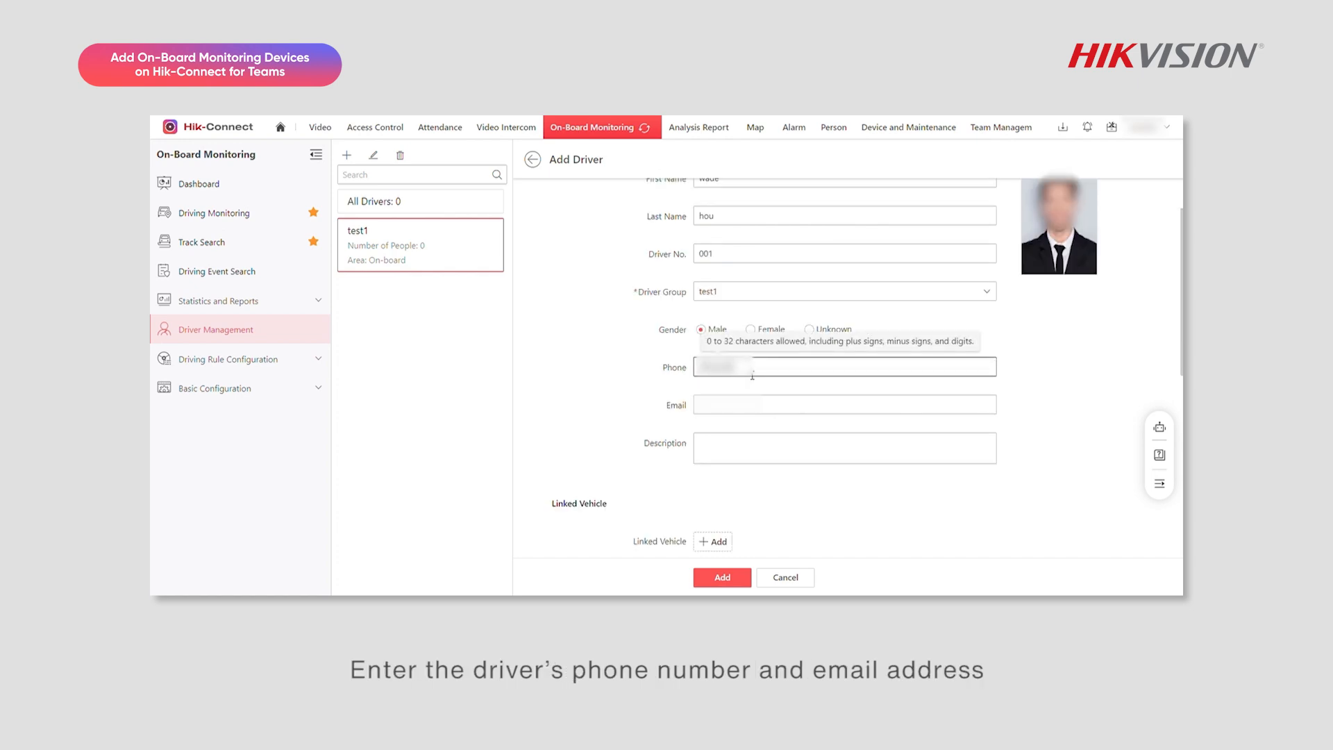
pyautogui.scroll(-3)
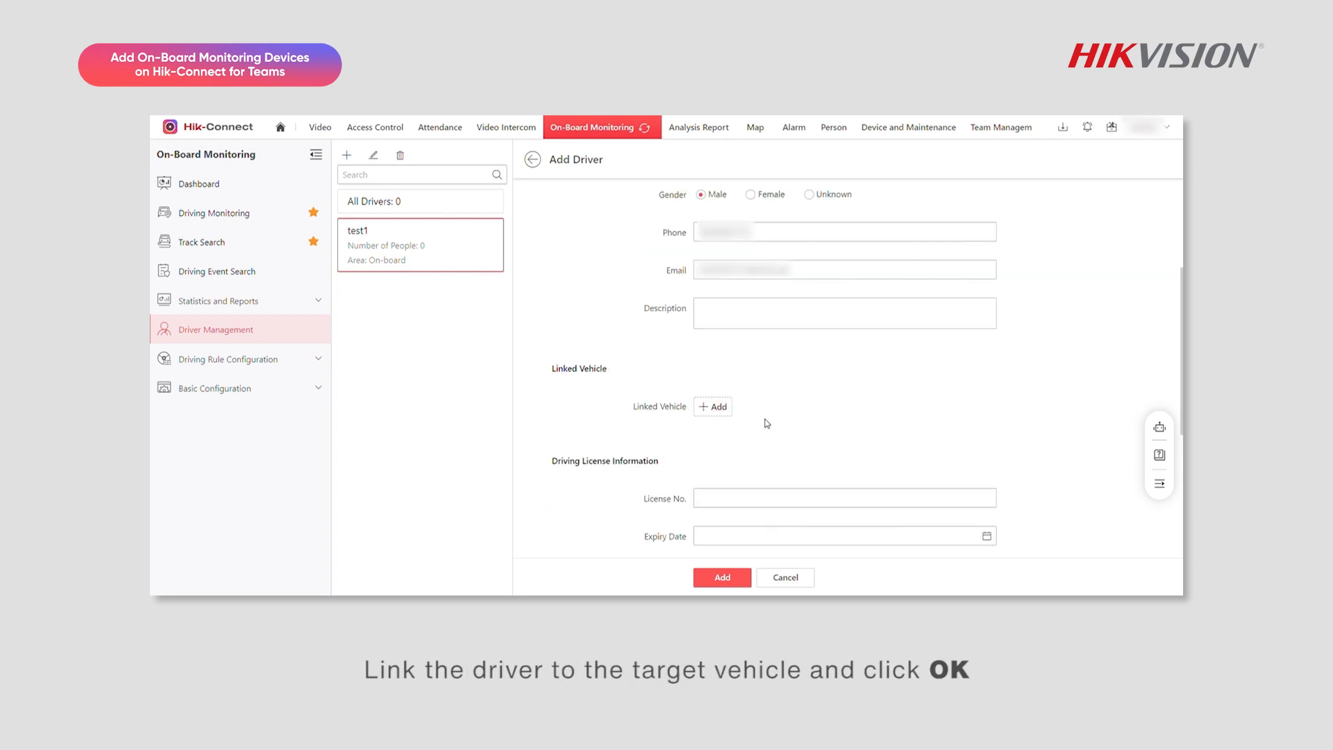
pyautogui.click(712, 406)
pyautogui.write('test')
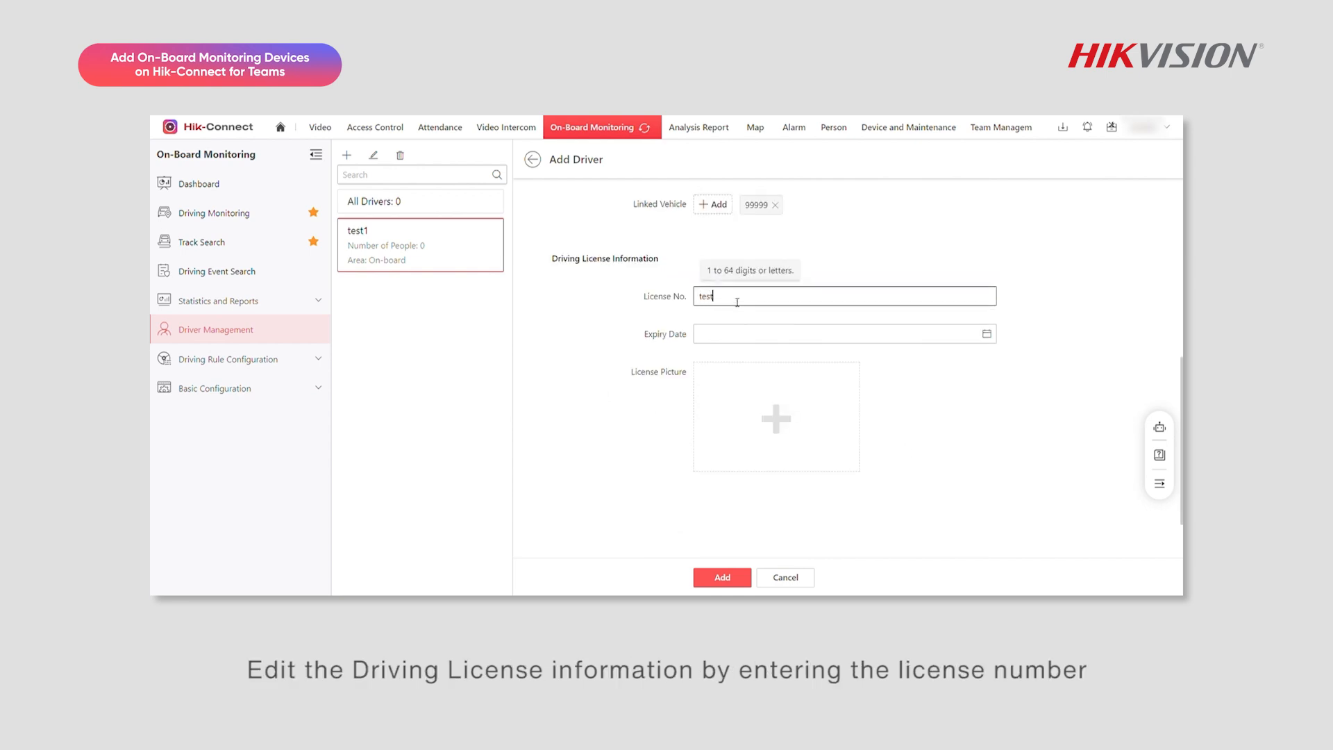
pyautogui.click(842, 333)
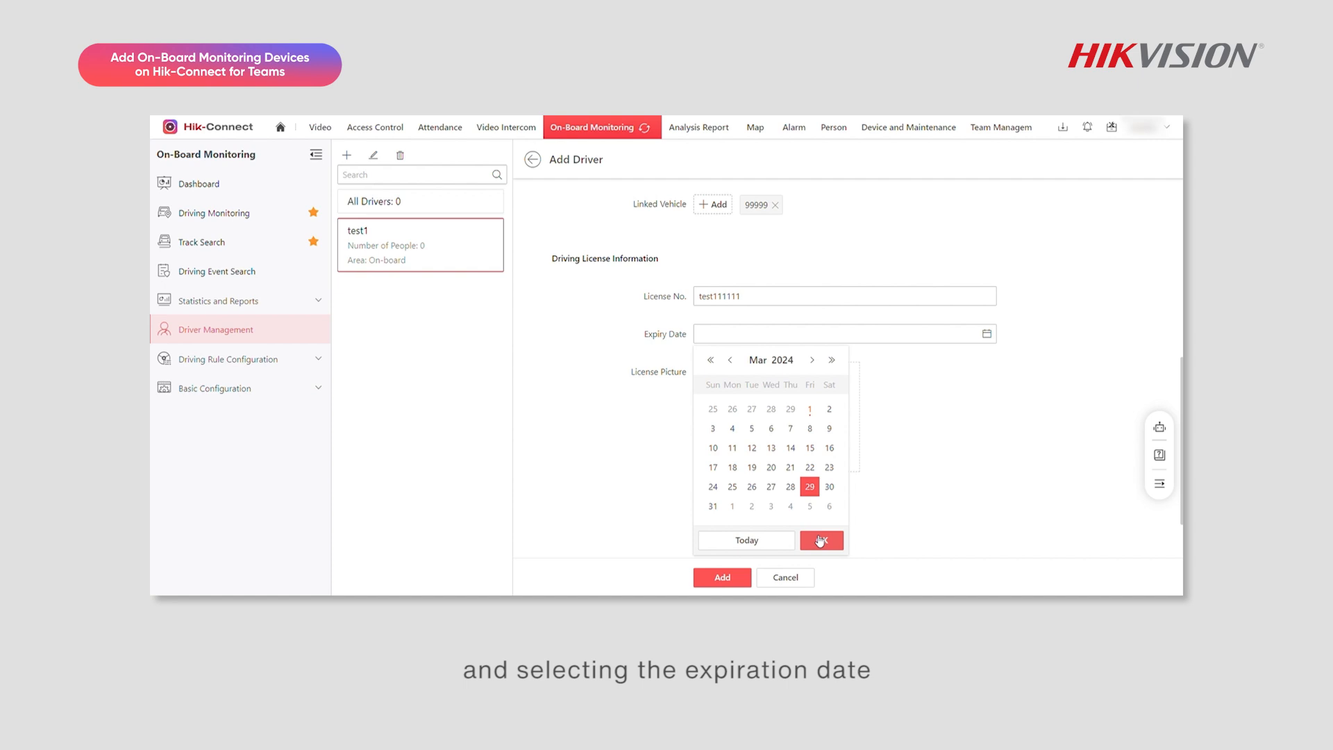
pyautogui.click(820, 540)
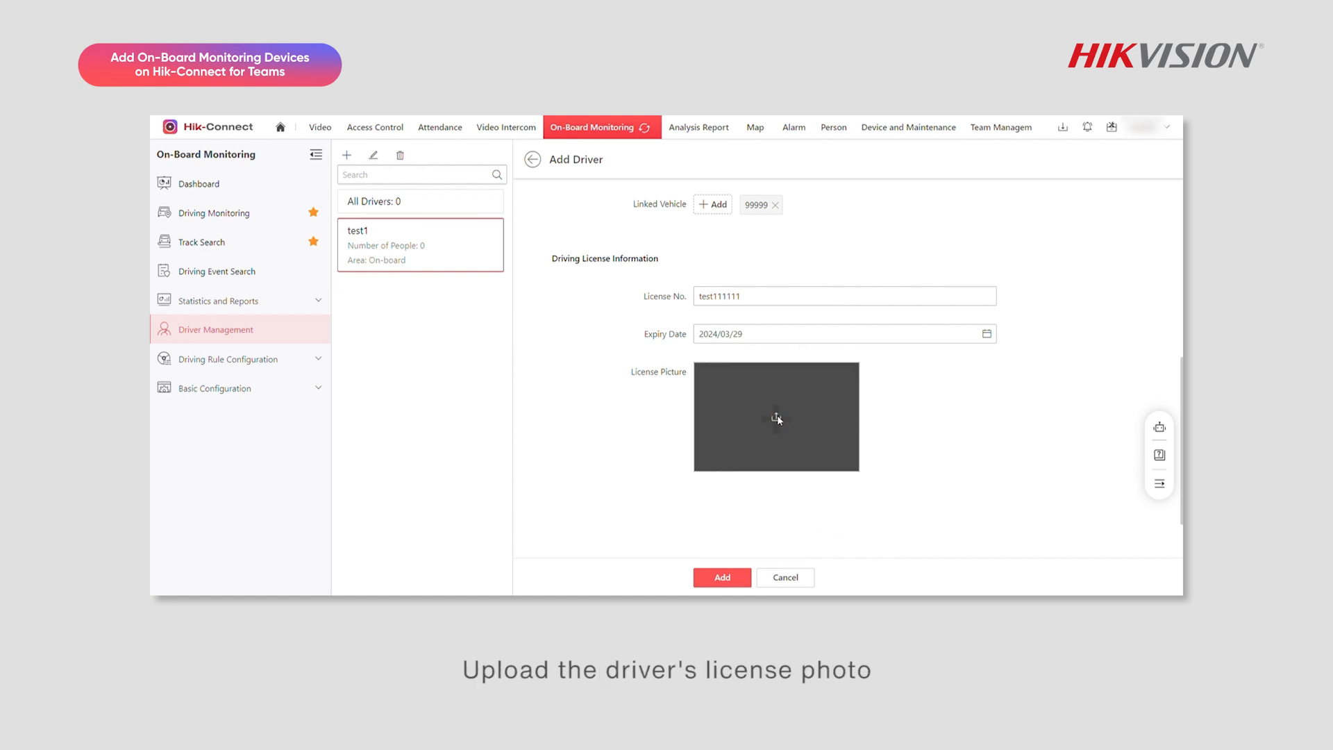
pyautogui.click(774, 416)
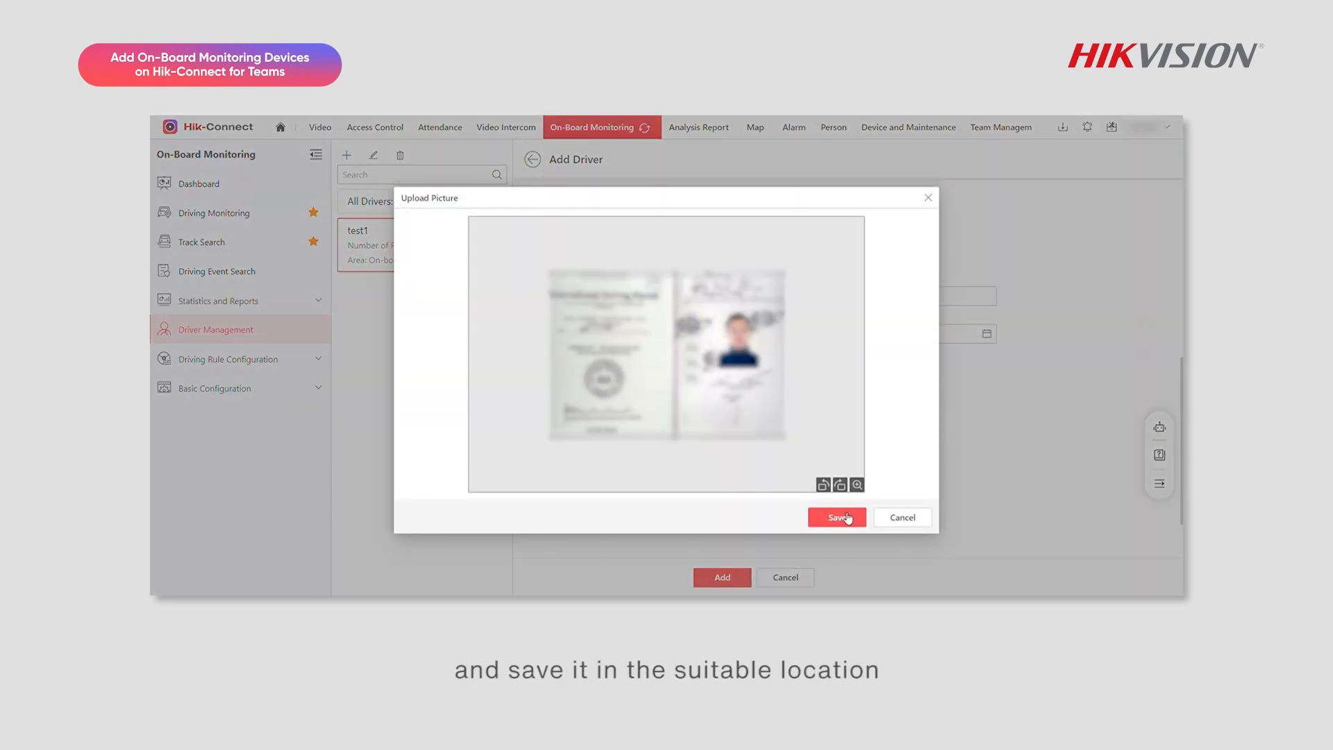
pyautogui.click(836, 517)
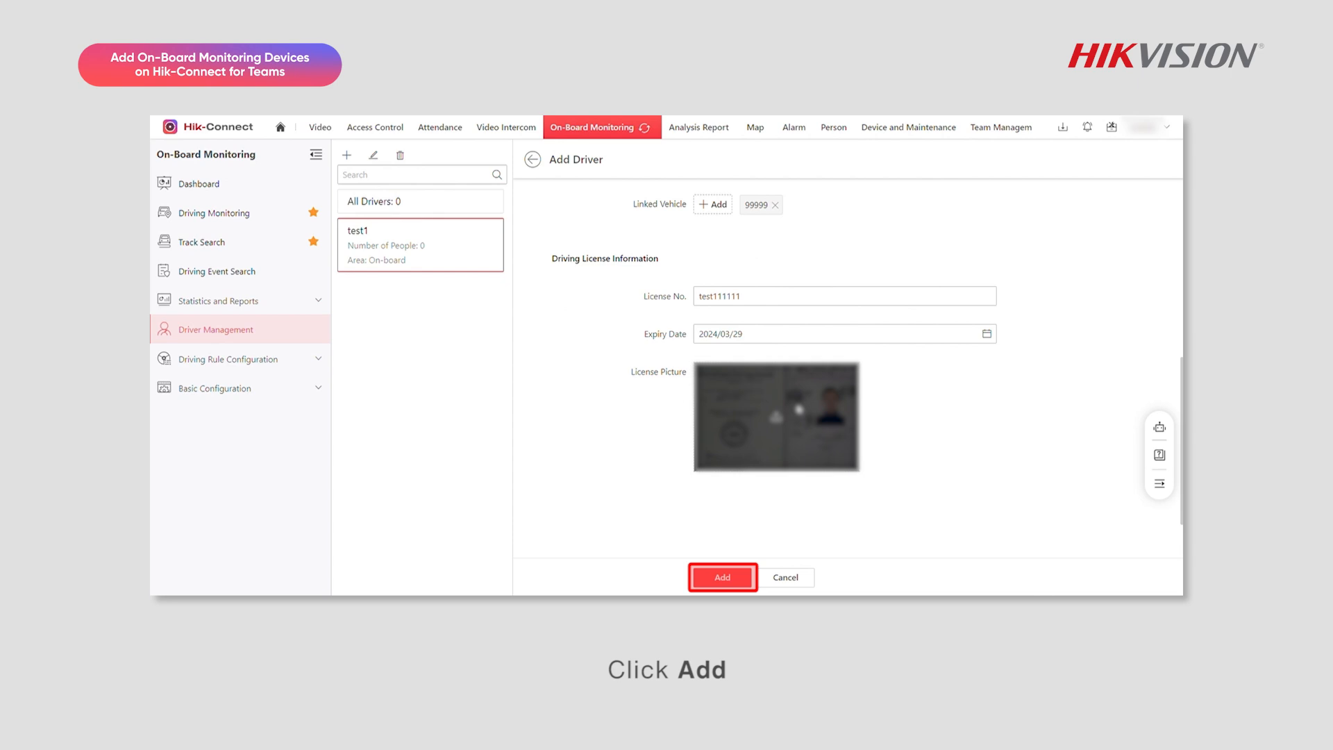
pyautogui.click(721, 576)
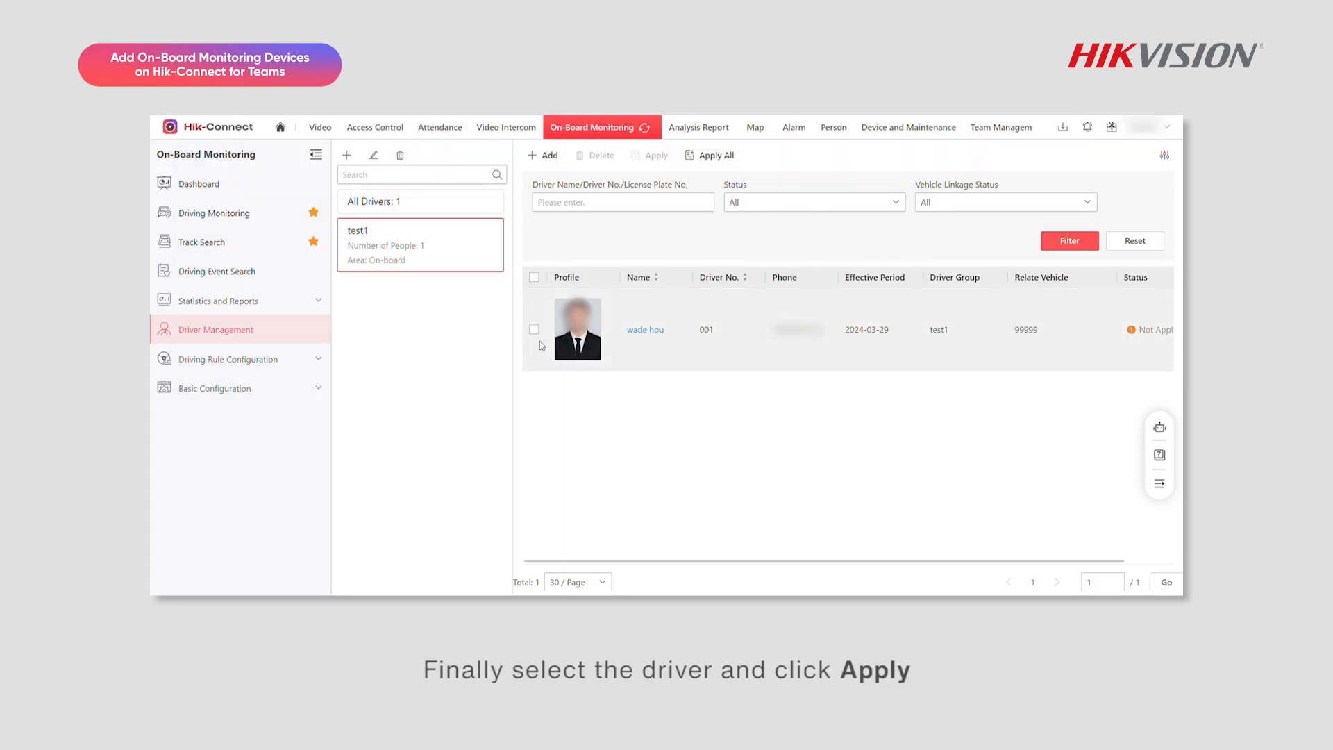
# Step: Select the new driver and apply it to the device
pyautogui.click(533, 331)
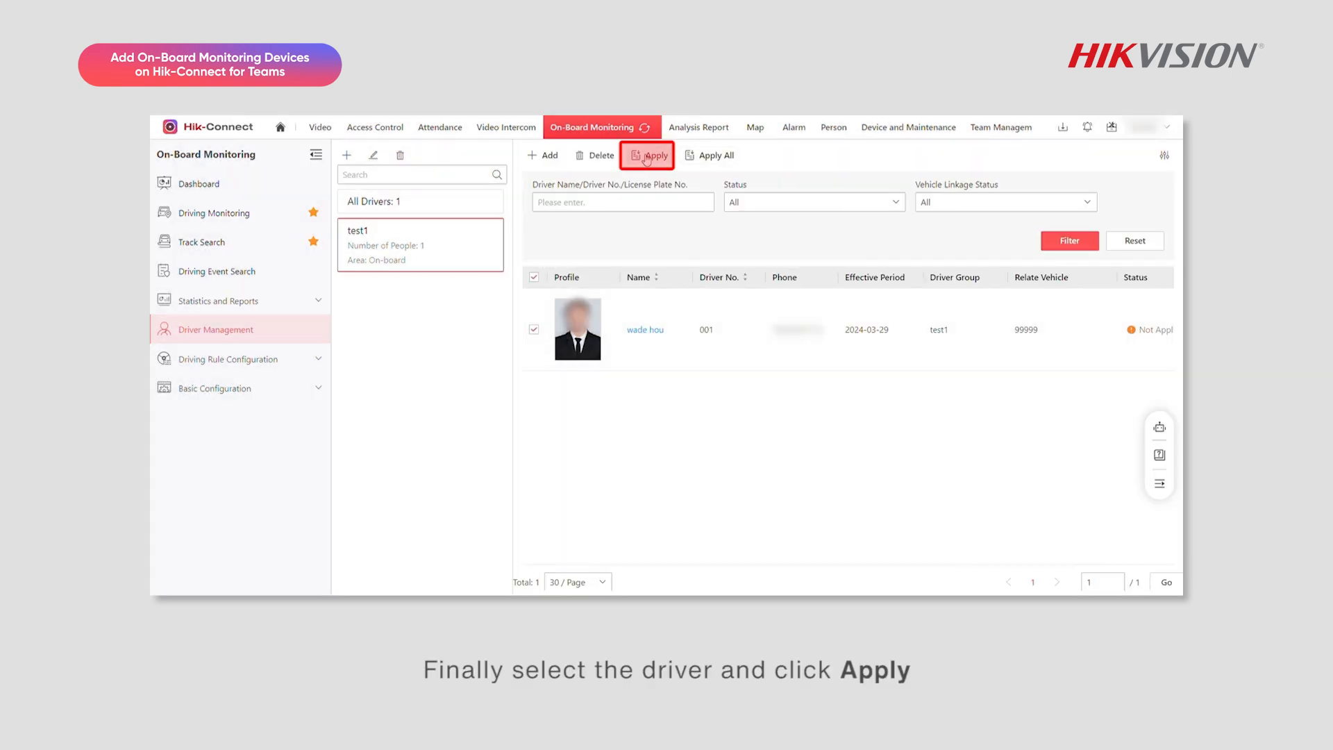
pyautogui.click(646, 154)
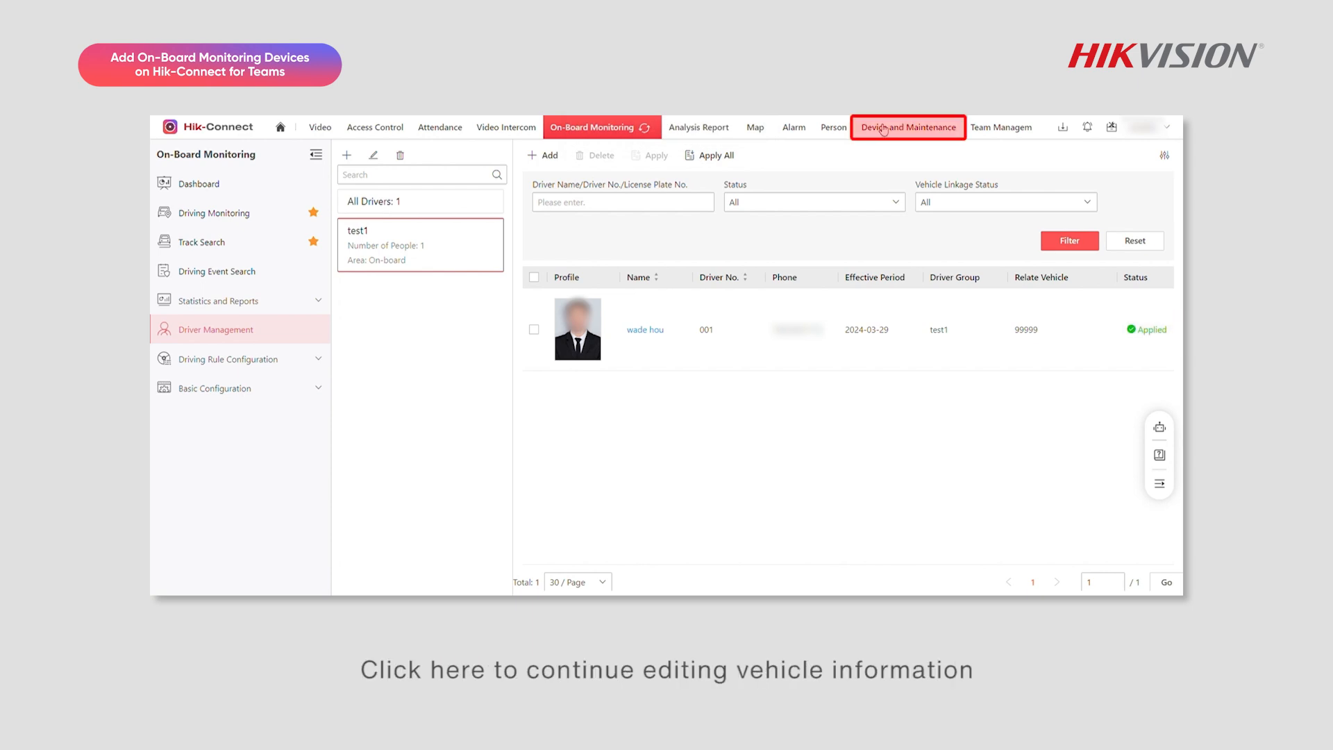
# Step: Upload a vehicle picture to vehicle 99999's details and save them
pyautogui.click(906, 127)
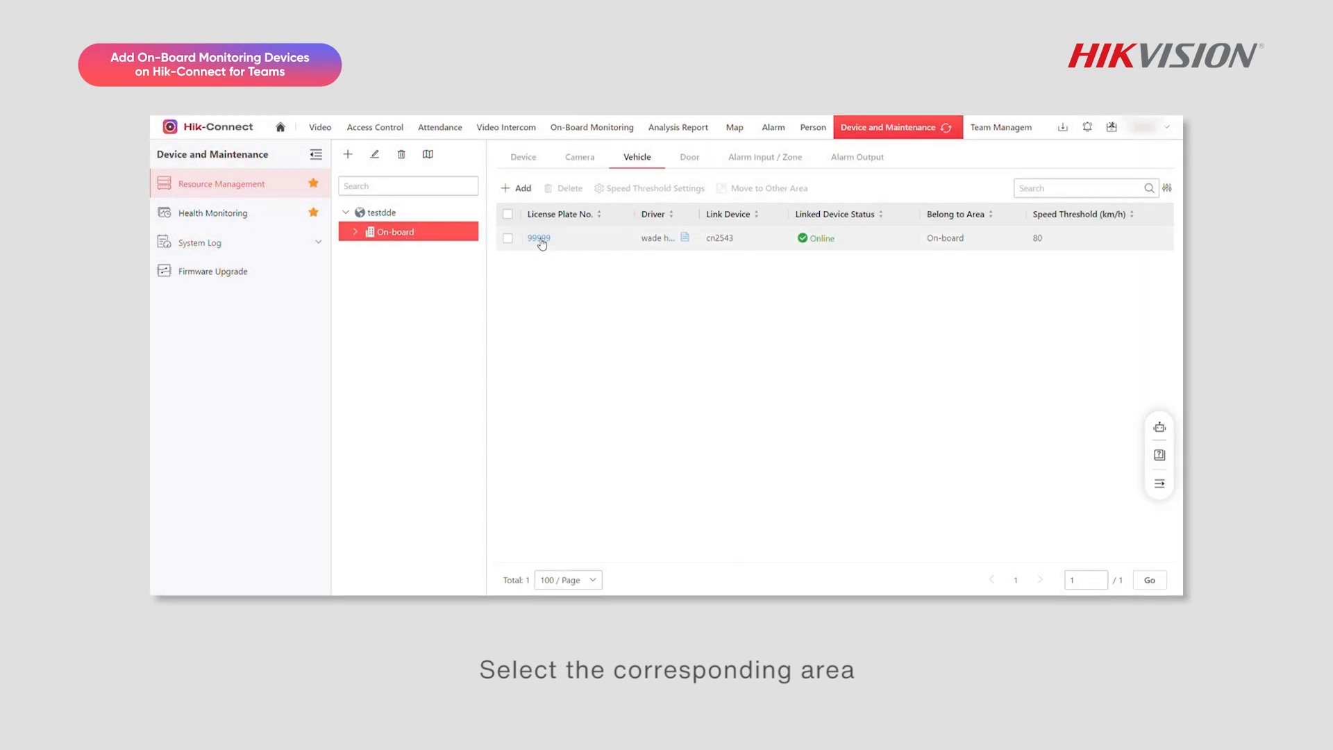
pyautogui.click(539, 237)
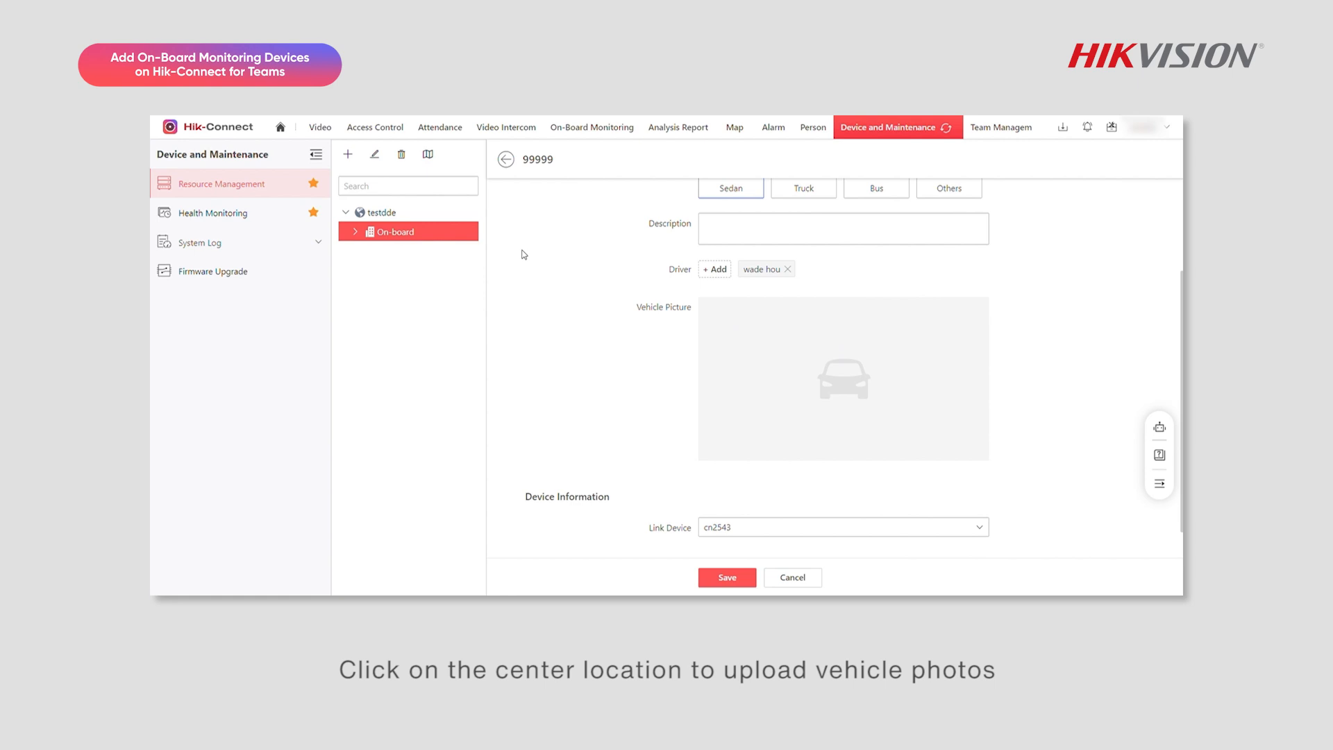
pyautogui.click(843, 378)
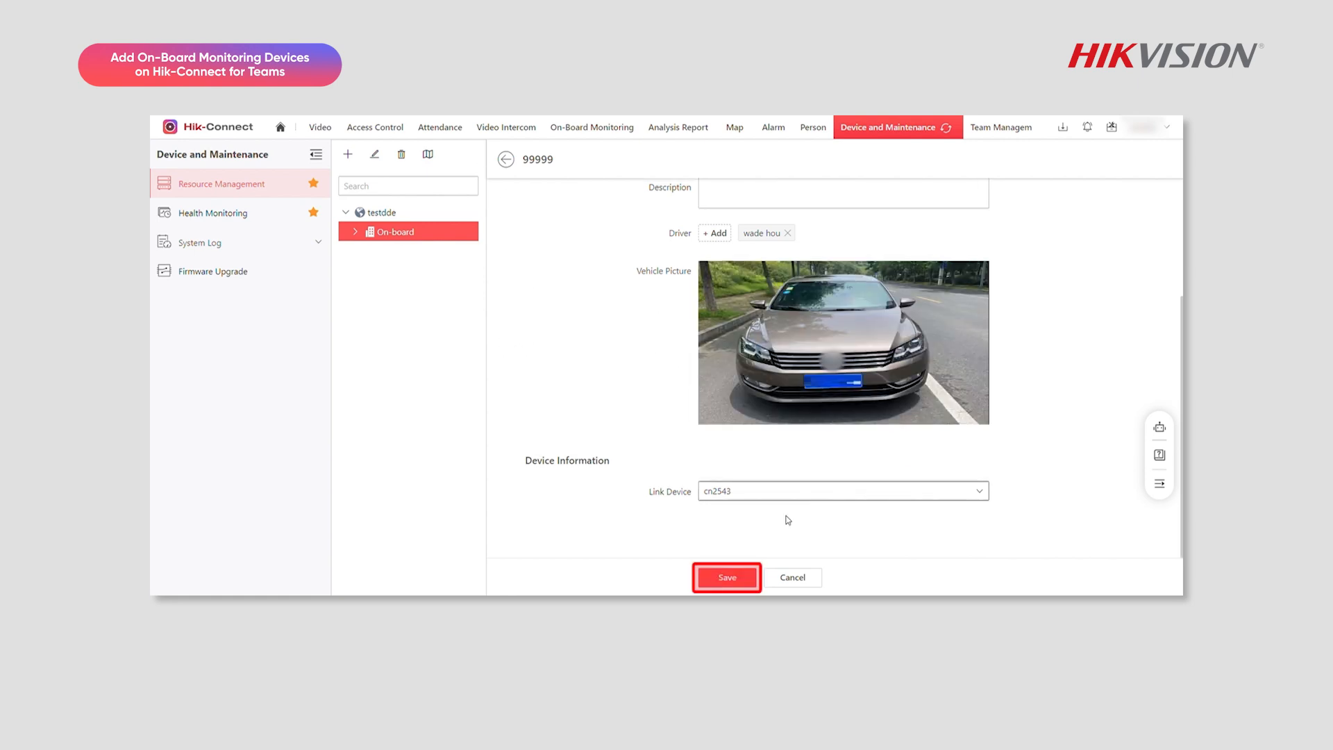
pyautogui.click(726, 578)
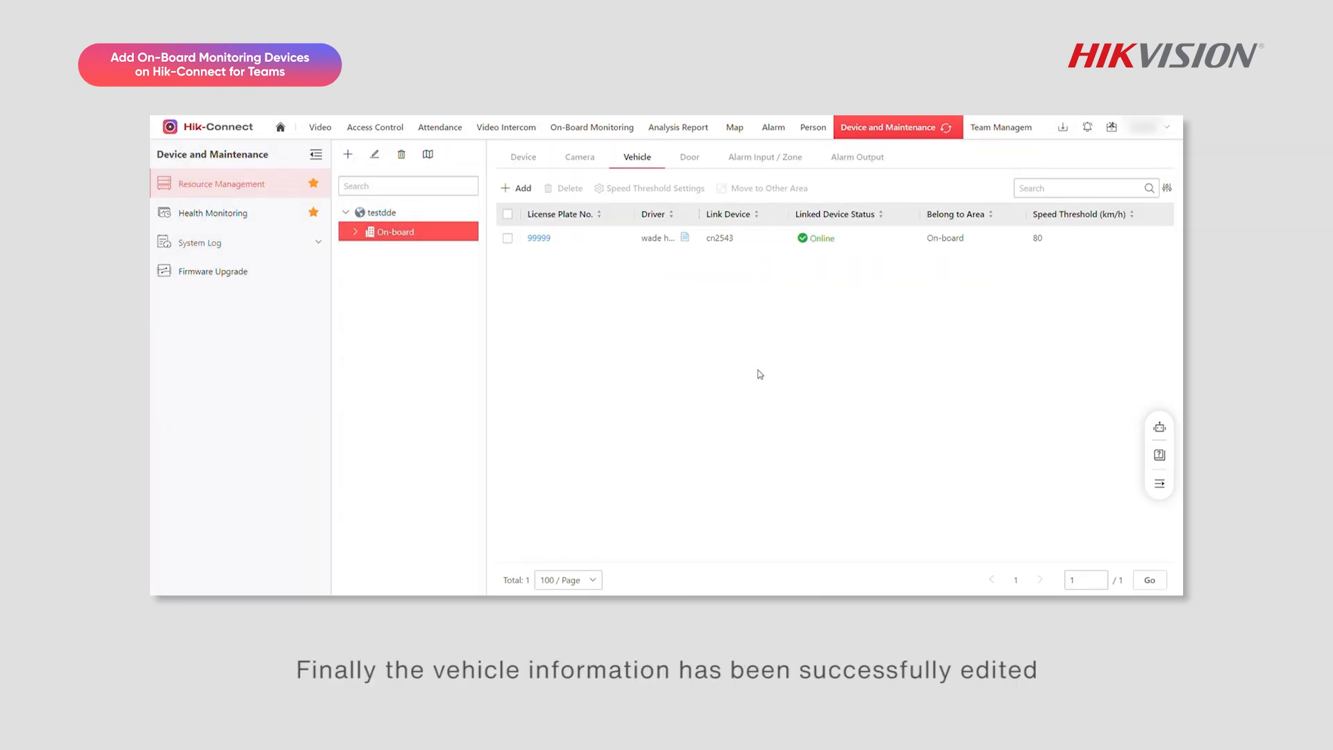
pyautogui.moveTo(768, 359)
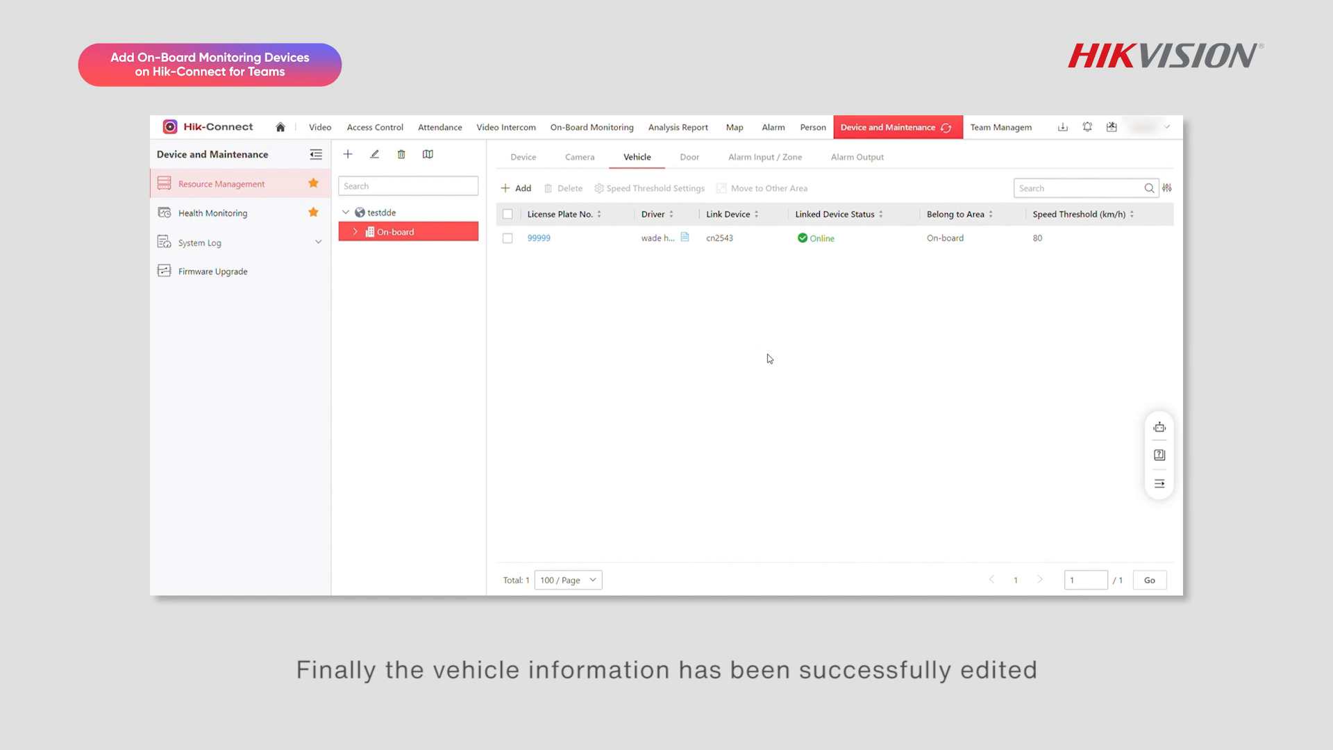
pyautogui.click(523, 157)
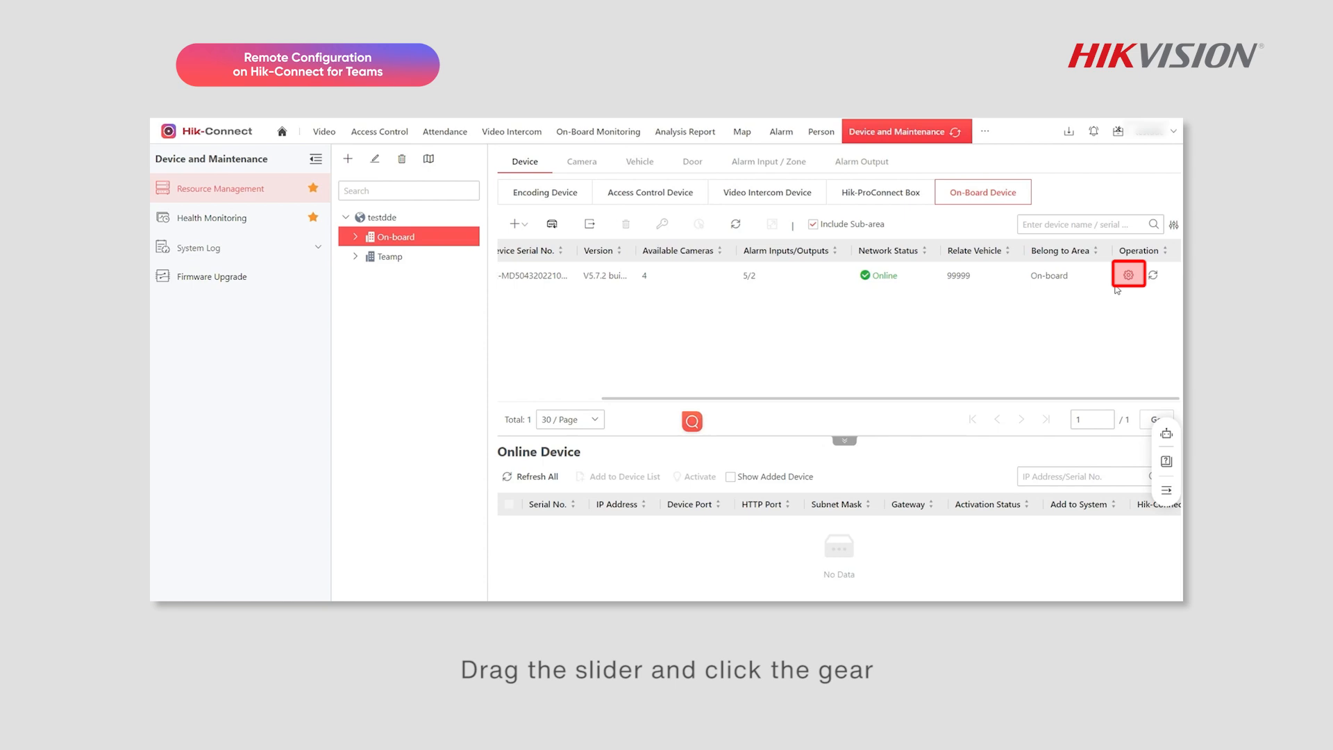
# Step: In cn2543's remote configuration, enable driving behaviours with platform upload for Analog Camera2
pyautogui.click(1127, 274)
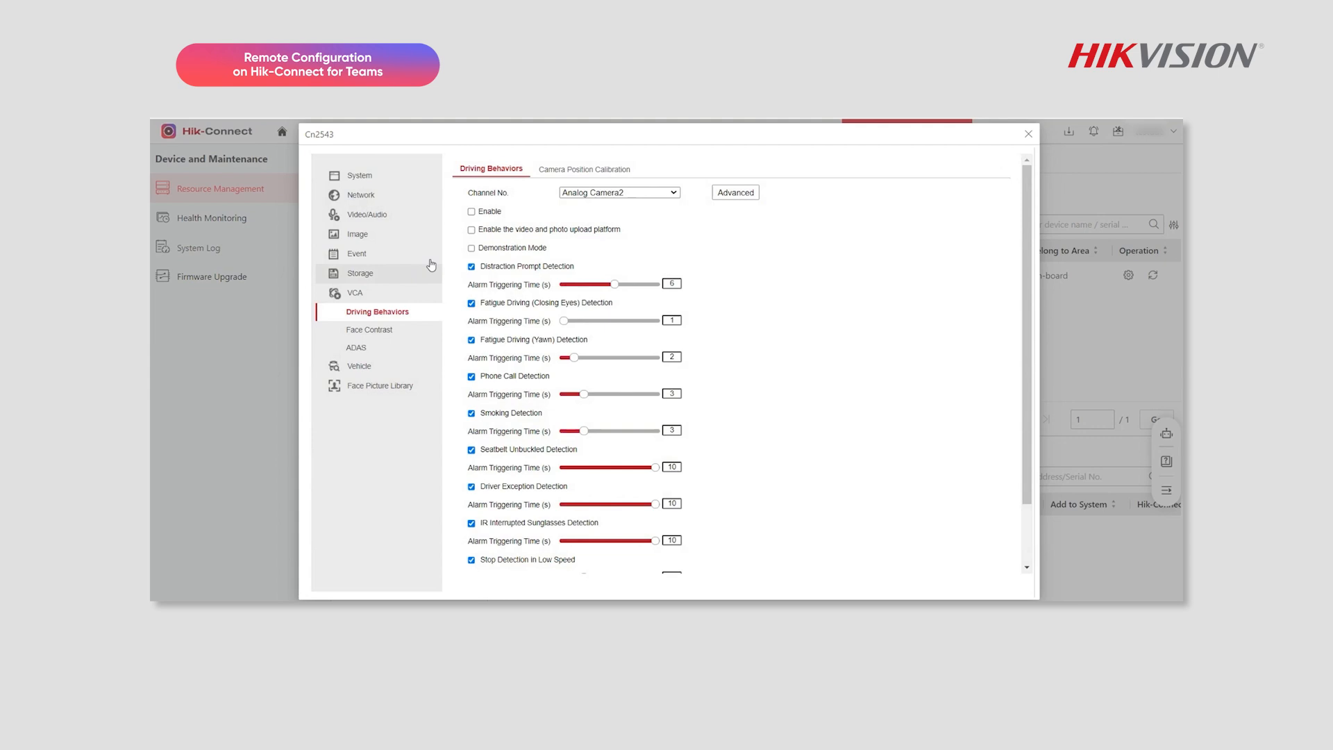
pyautogui.click(472, 229)
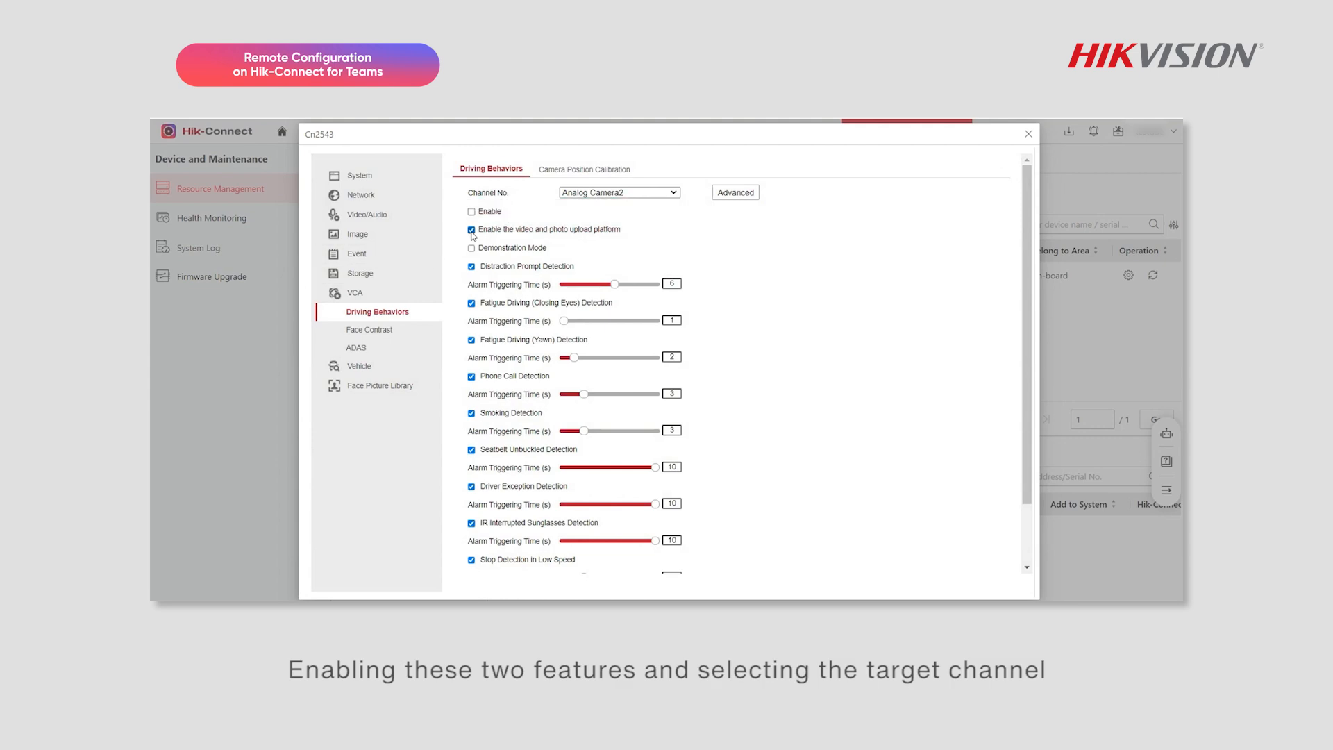
pyautogui.click(472, 211)
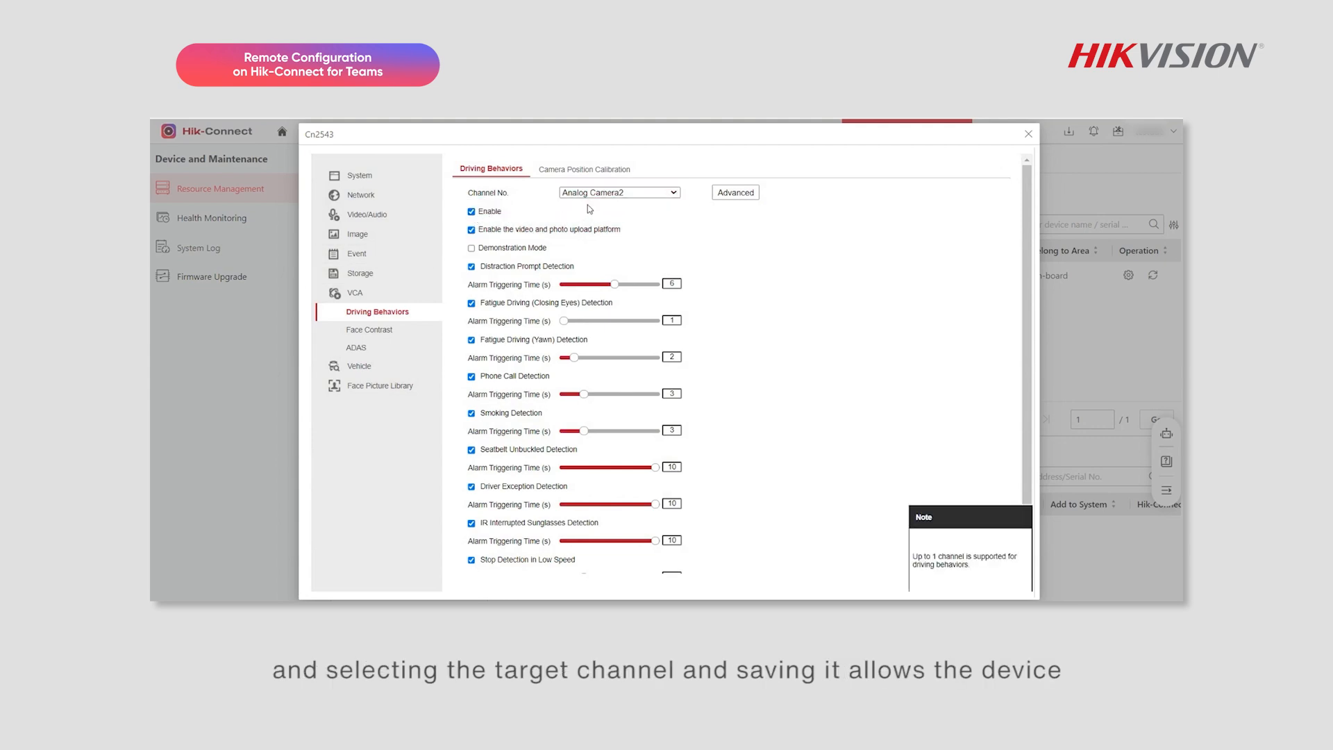
pyautogui.click(616, 191)
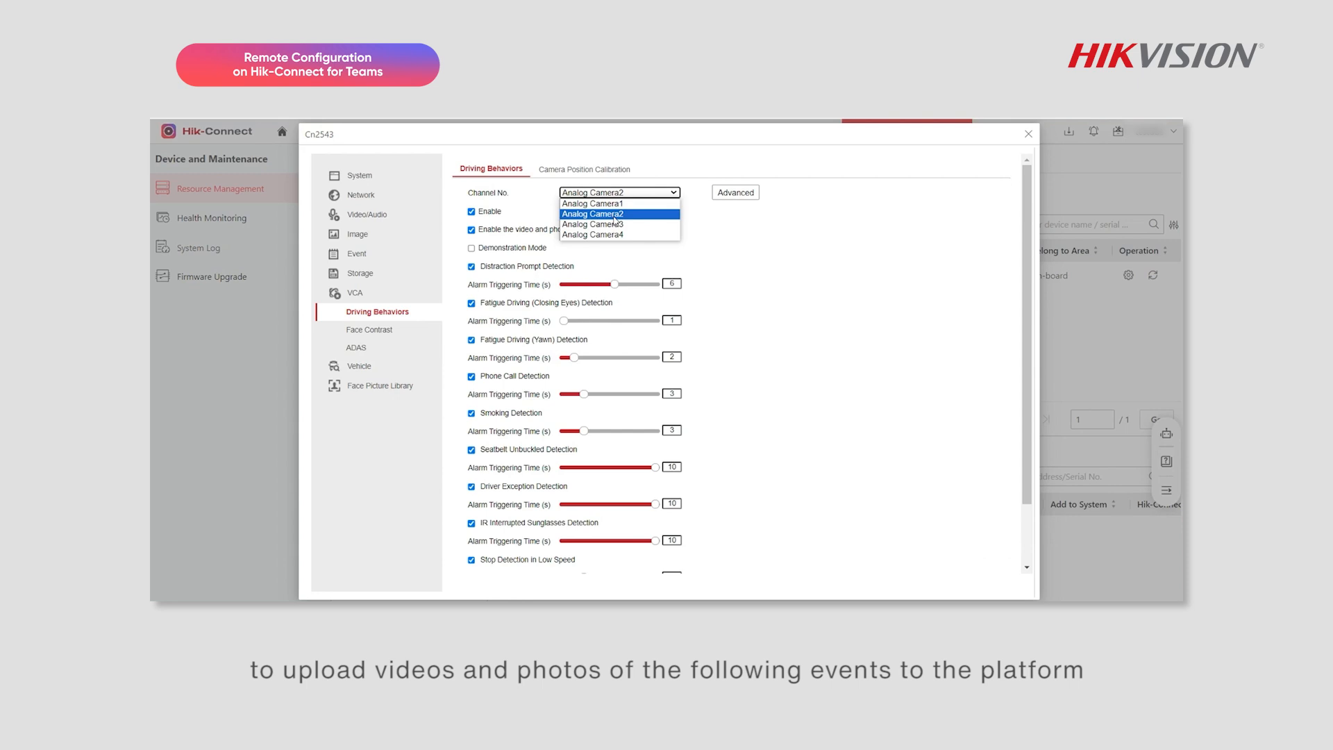
pyautogui.click(619, 214)
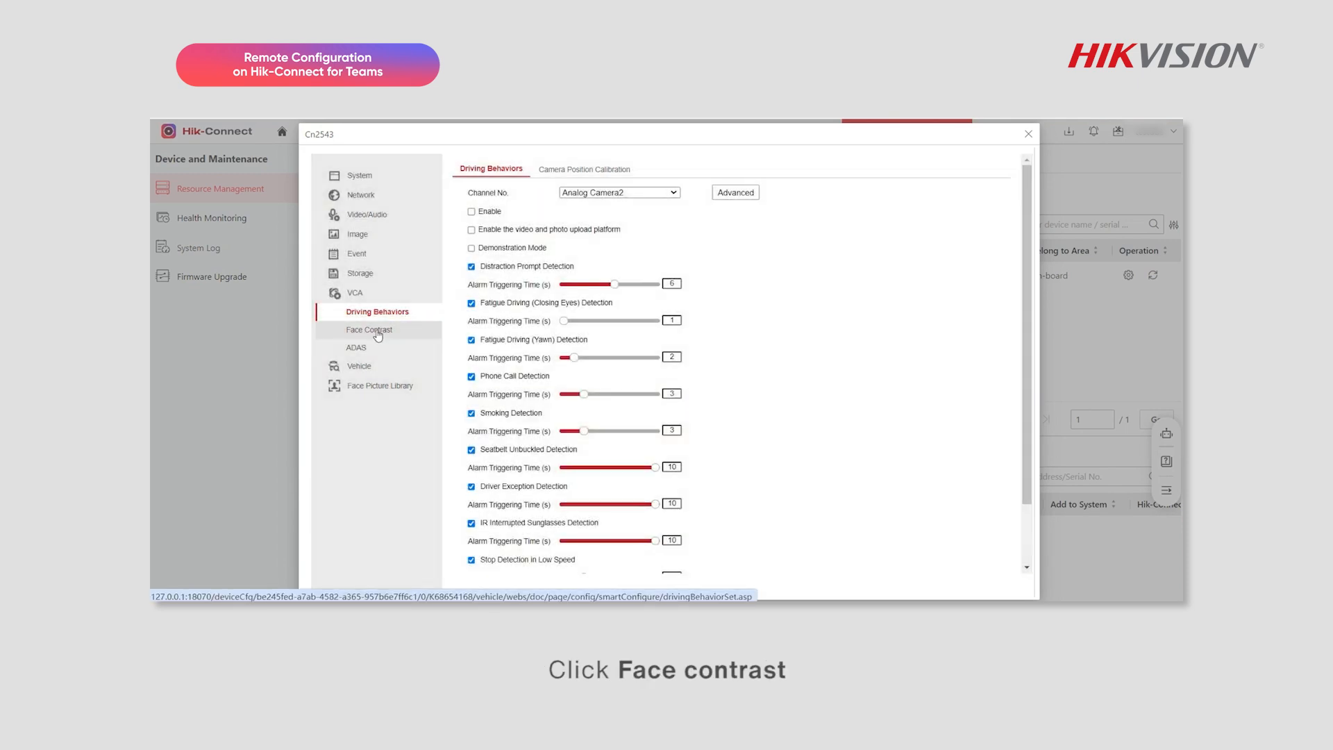
# Step: Enable face contrast for Analog Camera2 and save the settings
pyautogui.click(369, 331)
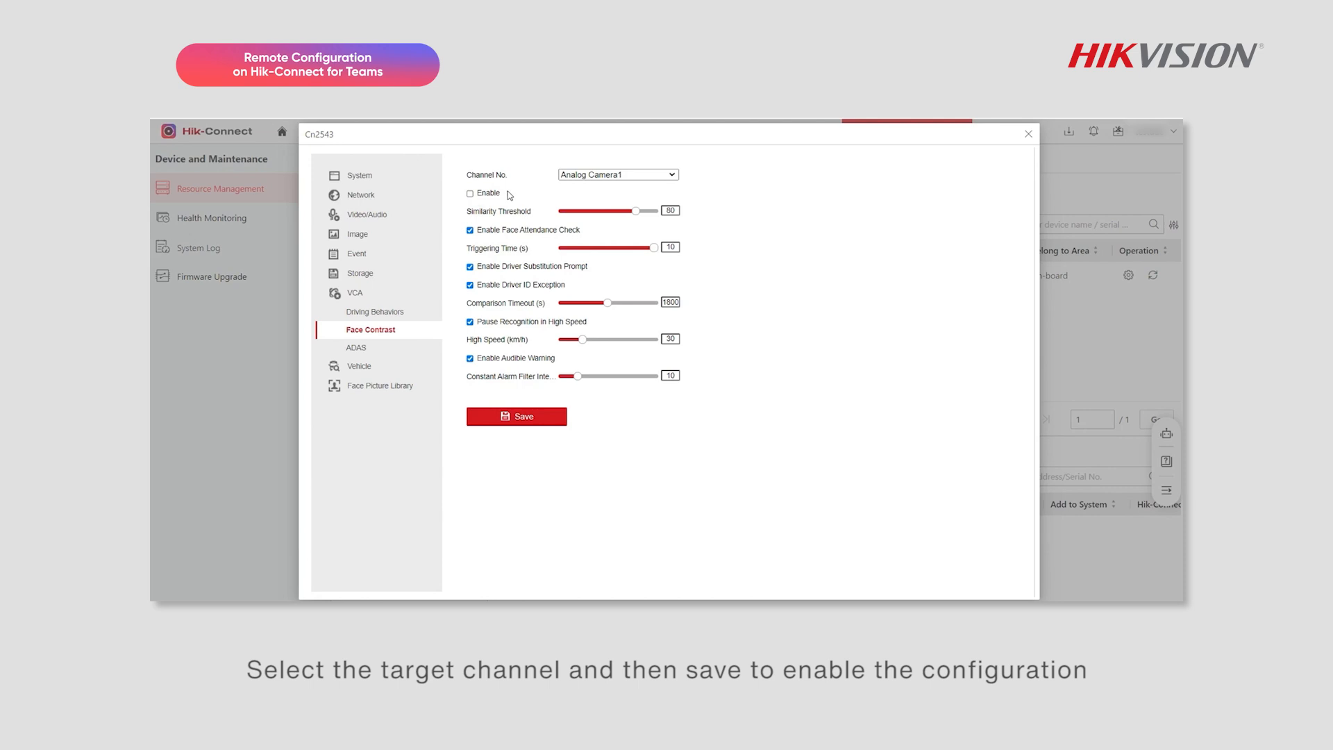
pyautogui.click(616, 175)
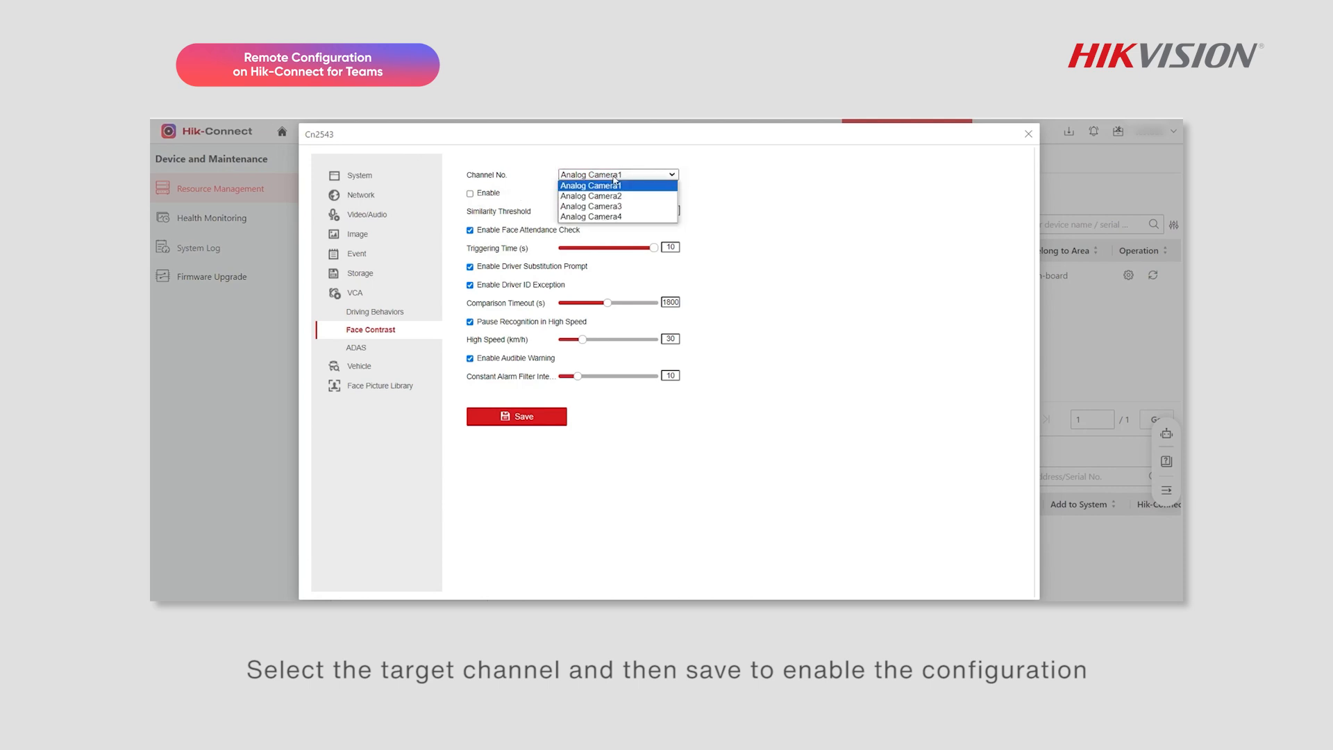
pyautogui.click(590, 196)
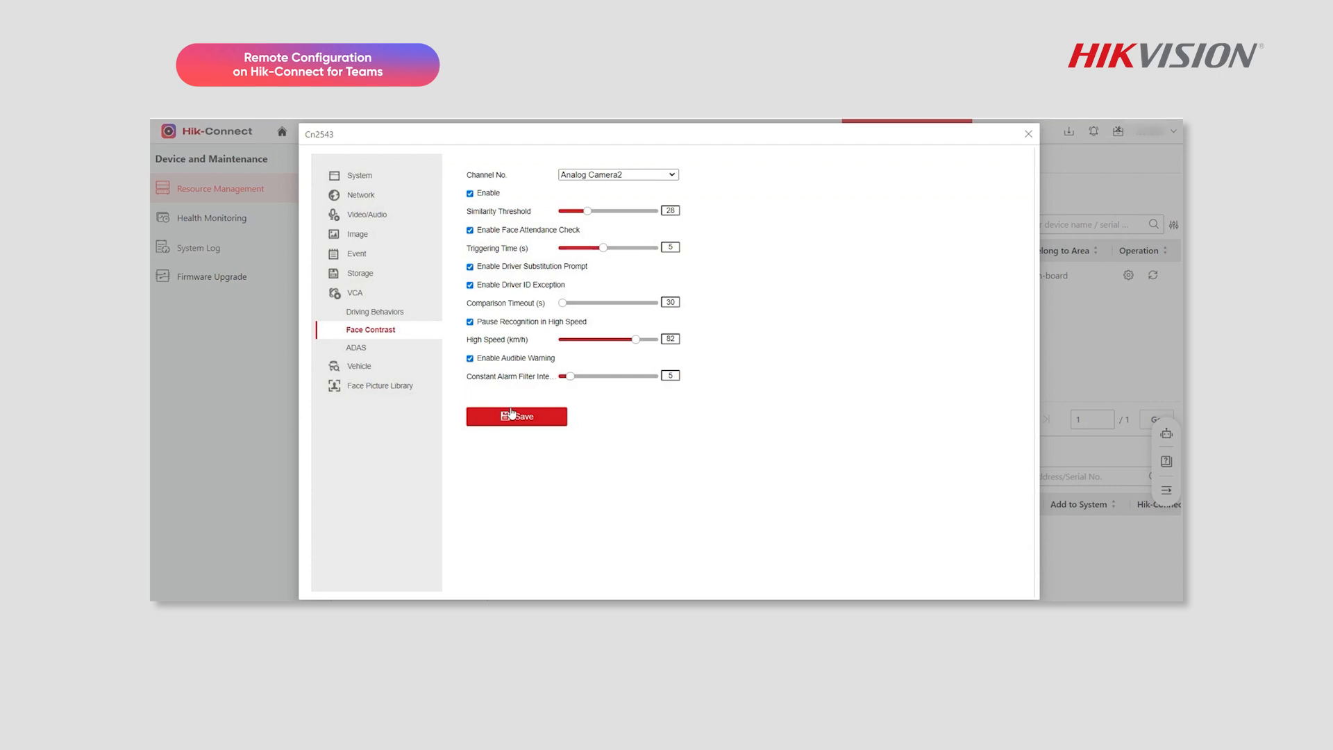
pyautogui.click(516, 416)
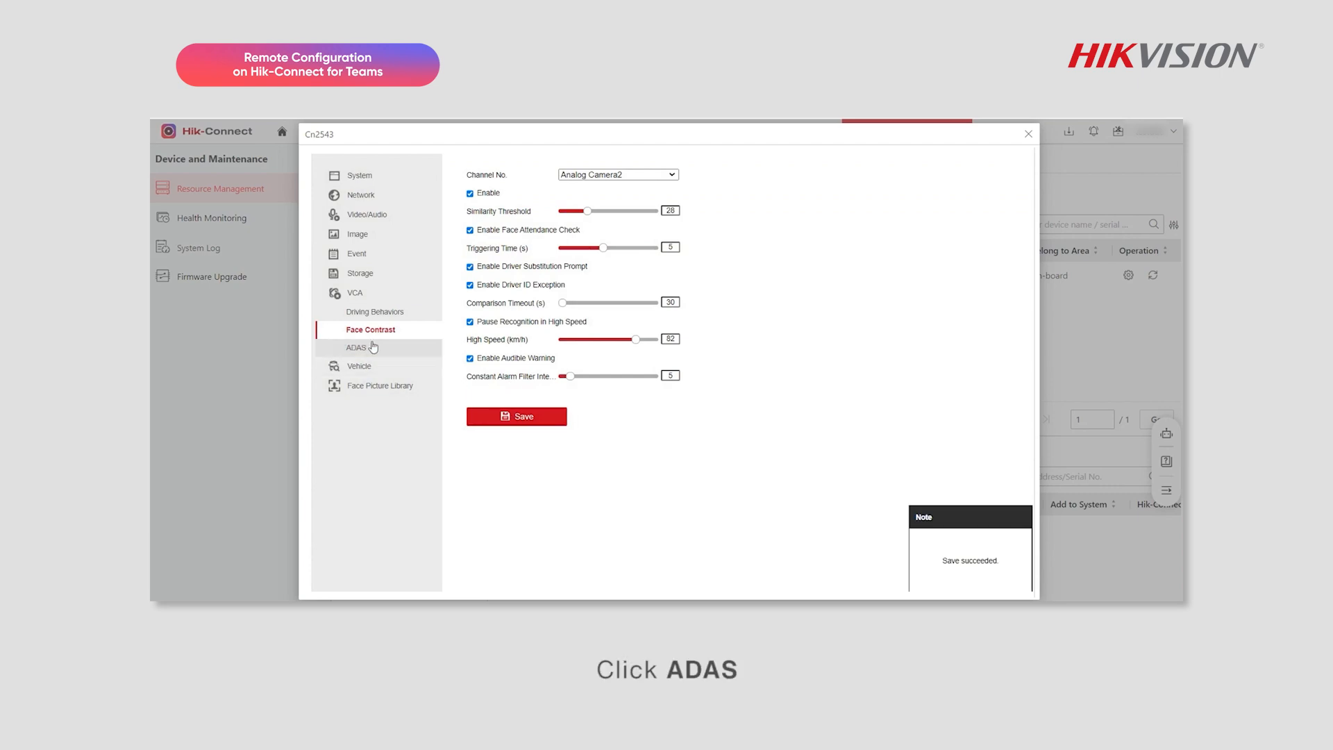
# Step: Enable ADAS events, then move to the vehicle parameter settings
pyautogui.click(357, 347)
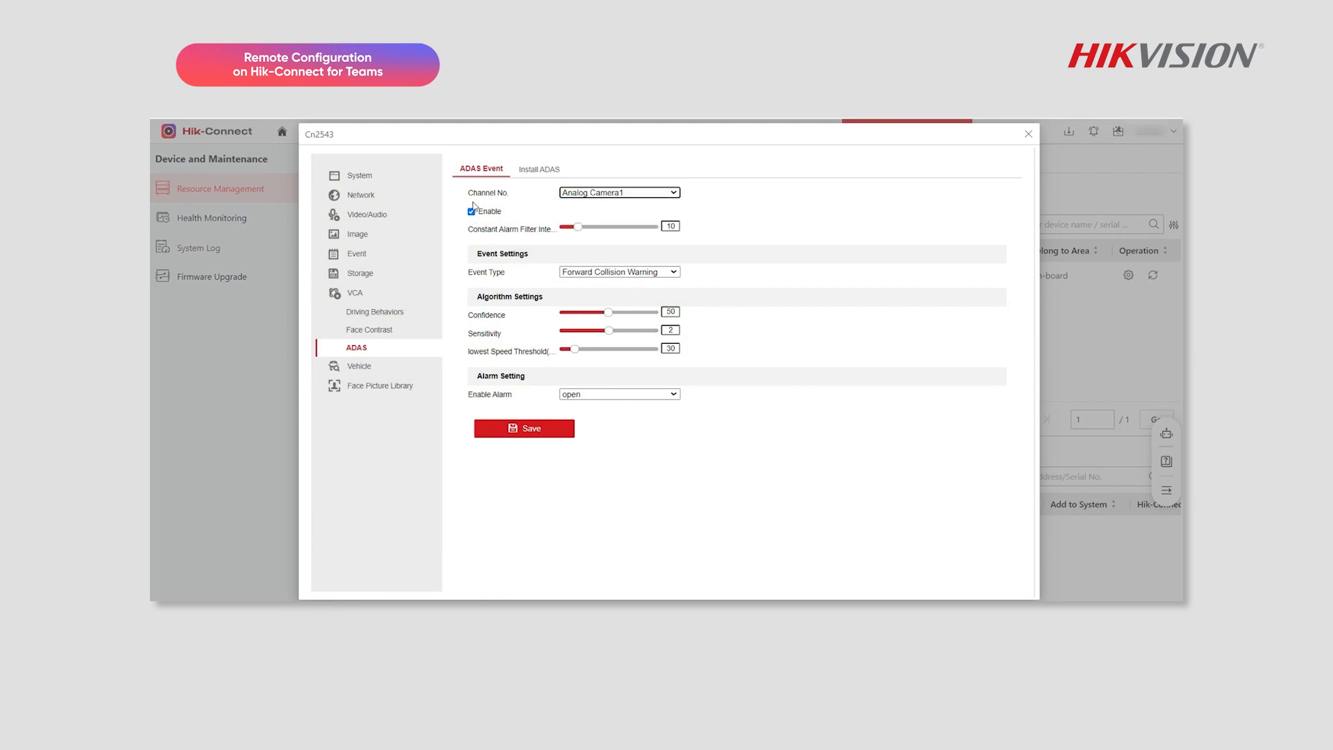
pyautogui.click(375, 366)
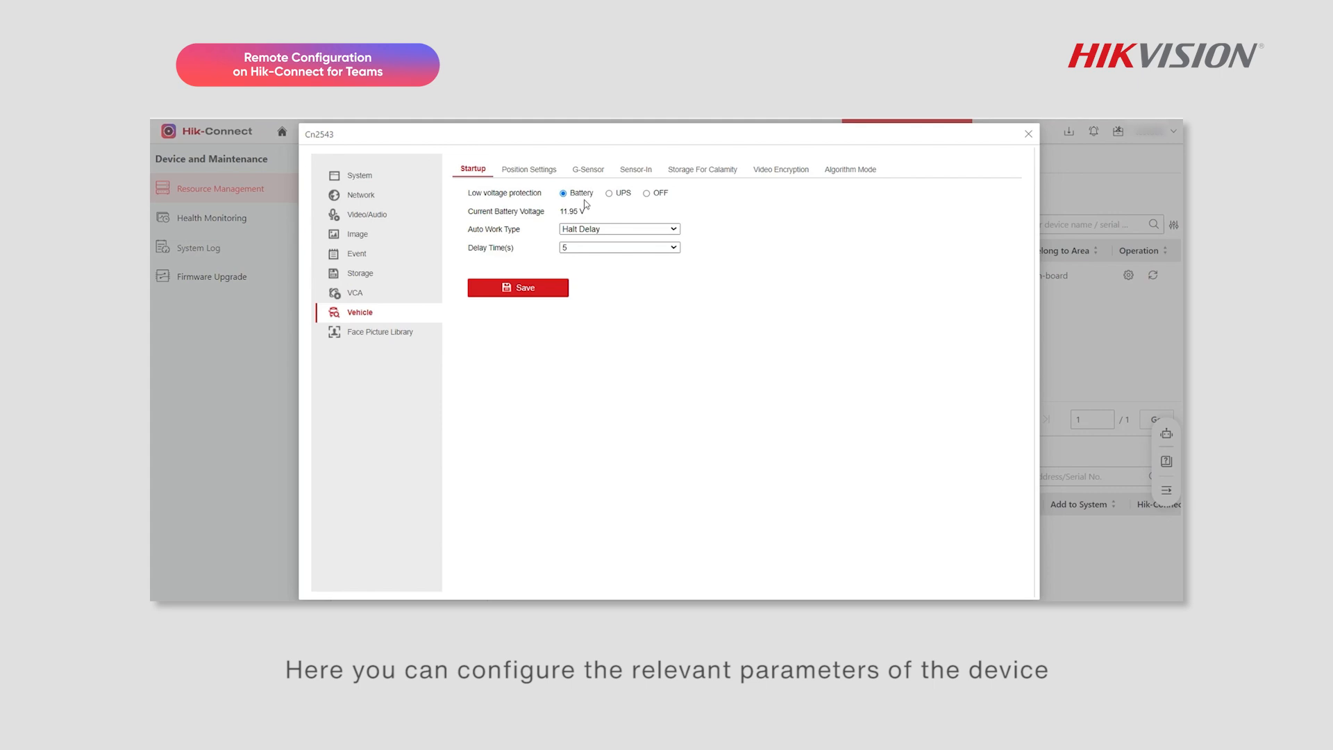
# Step: Browse the Position Settings, G-Sensor and Algorithm Mode (DBD) vehicle parameter tabs
pyautogui.click(529, 168)
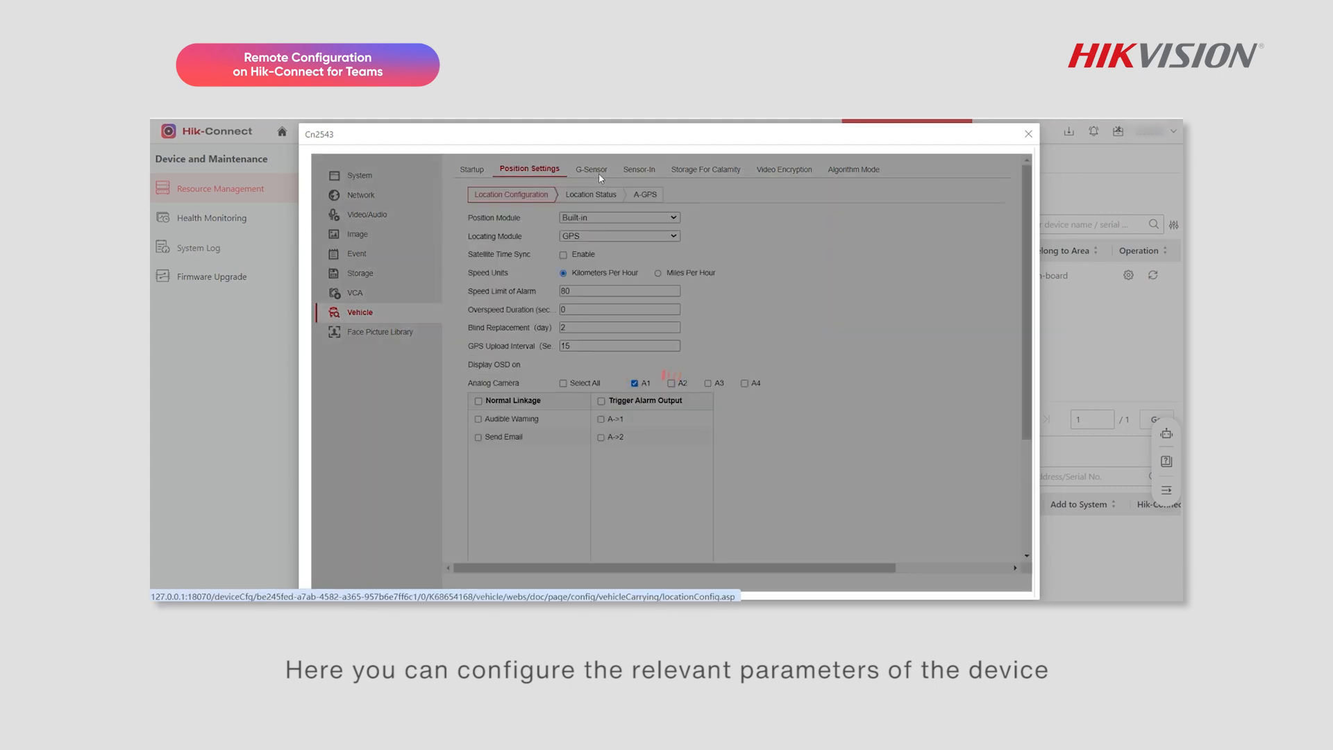
pyautogui.click(591, 168)
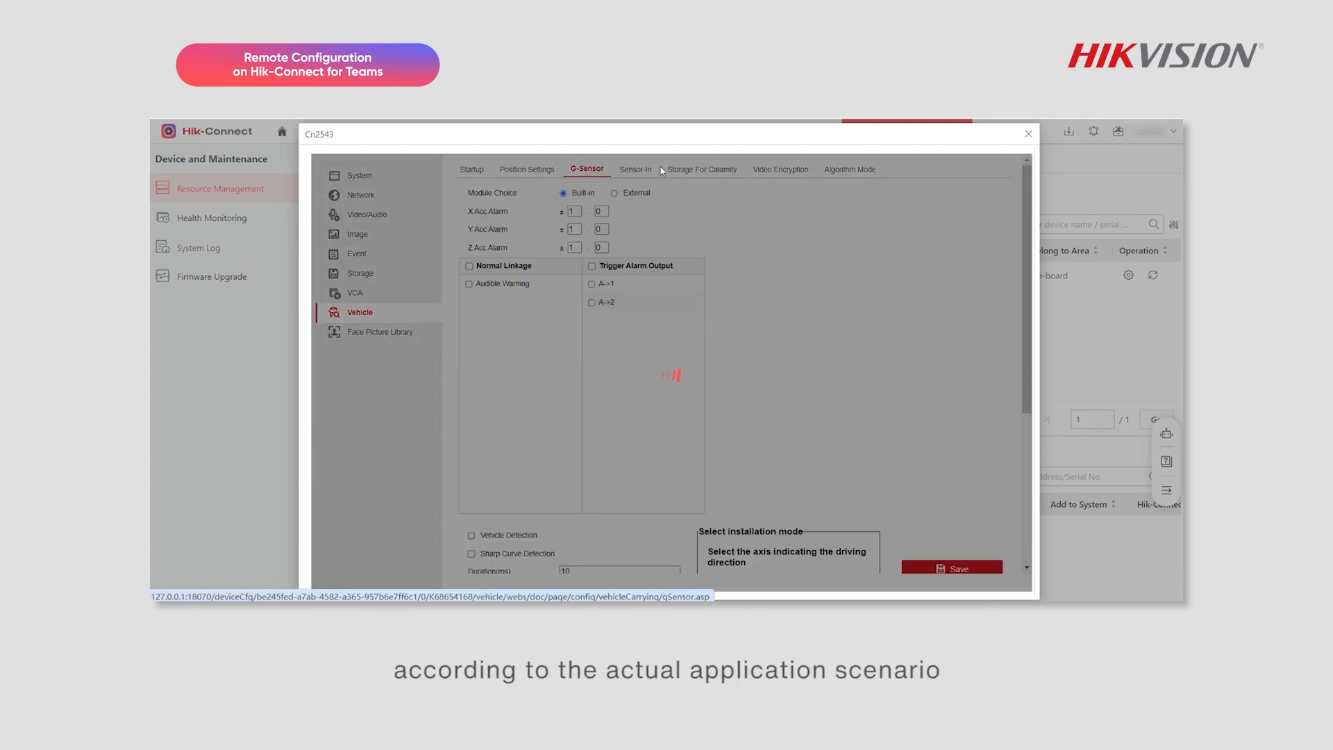
pyautogui.click(779, 168)
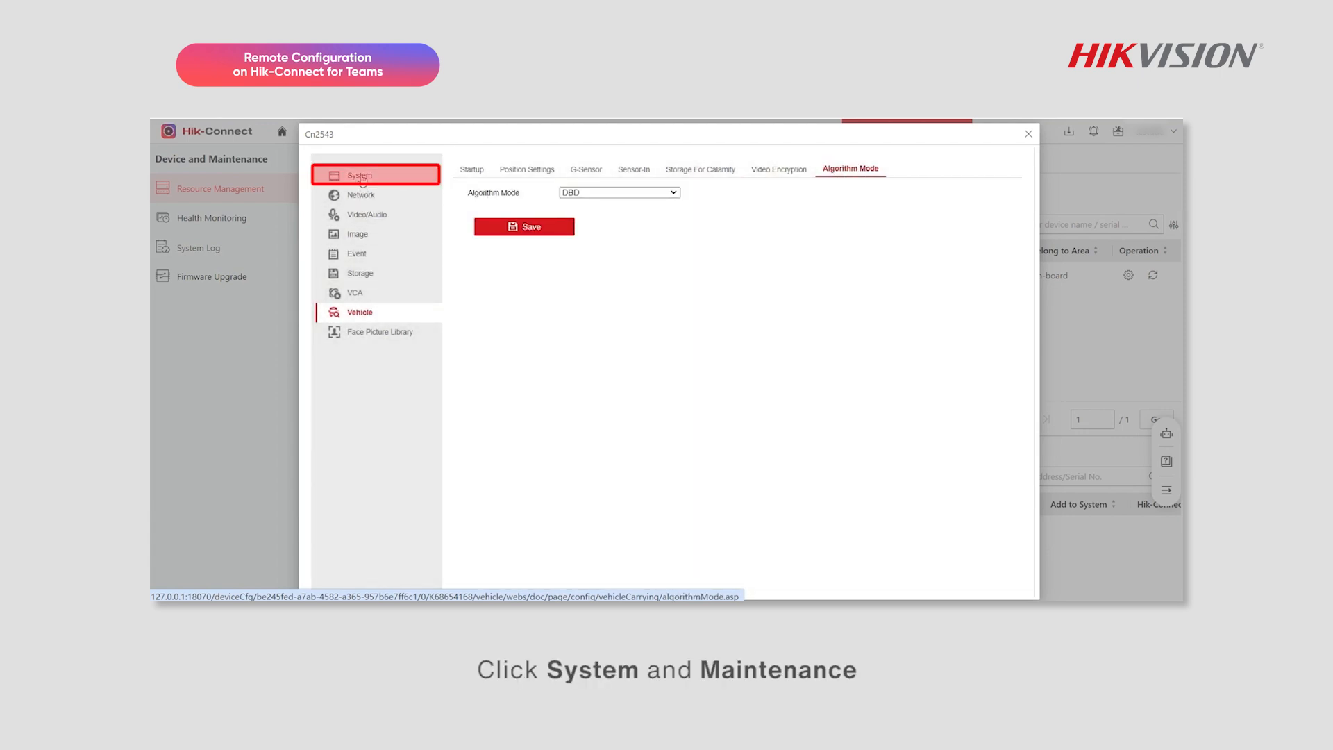
# Step: Search cn2543's maintenance logs for 2024-03-07, listing the GPS connect/disconnect entries
pyautogui.click(360, 175)
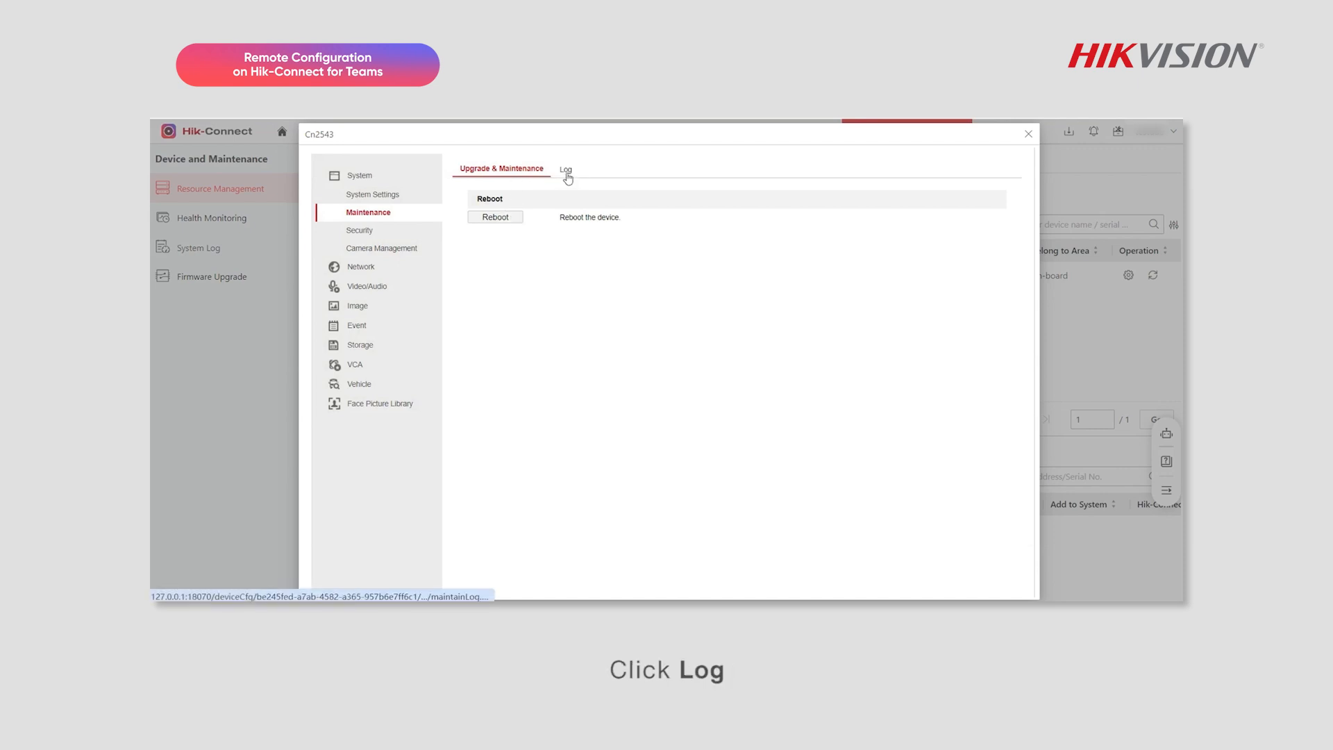
pyautogui.click(563, 169)
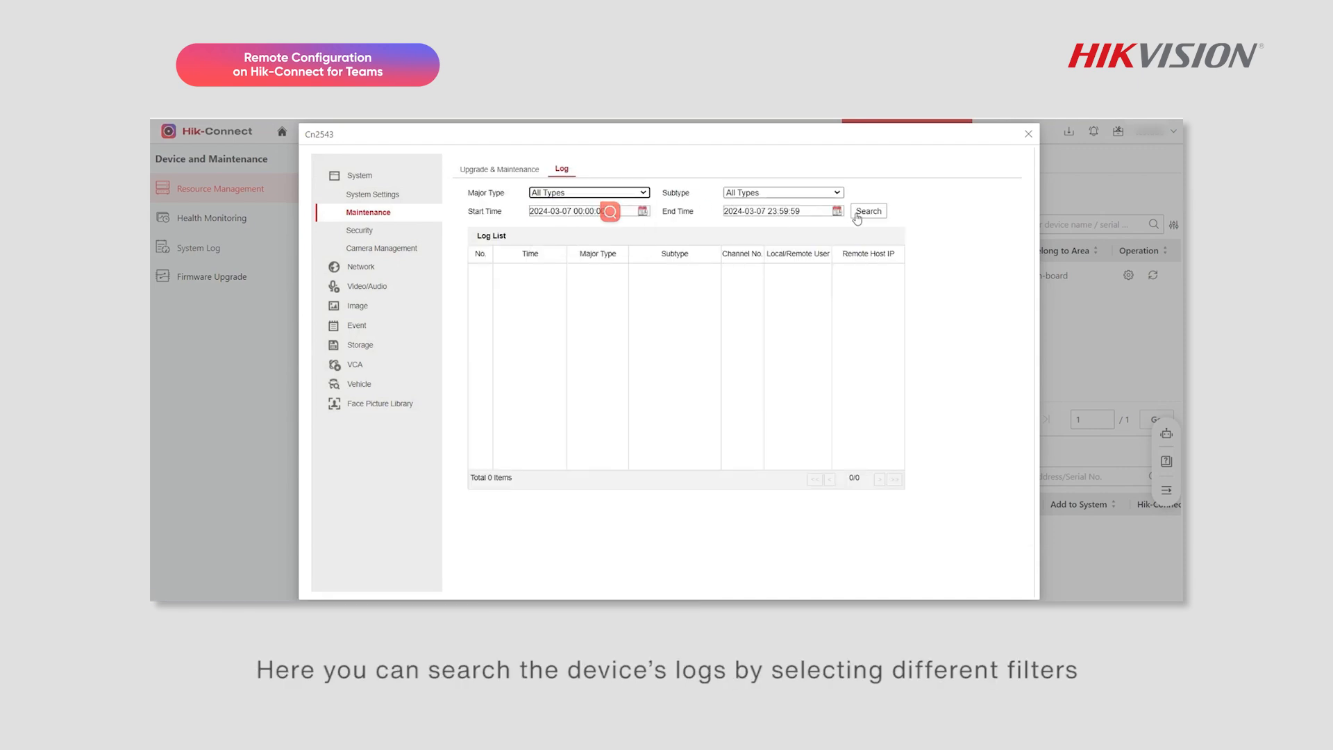
pyautogui.click(866, 211)
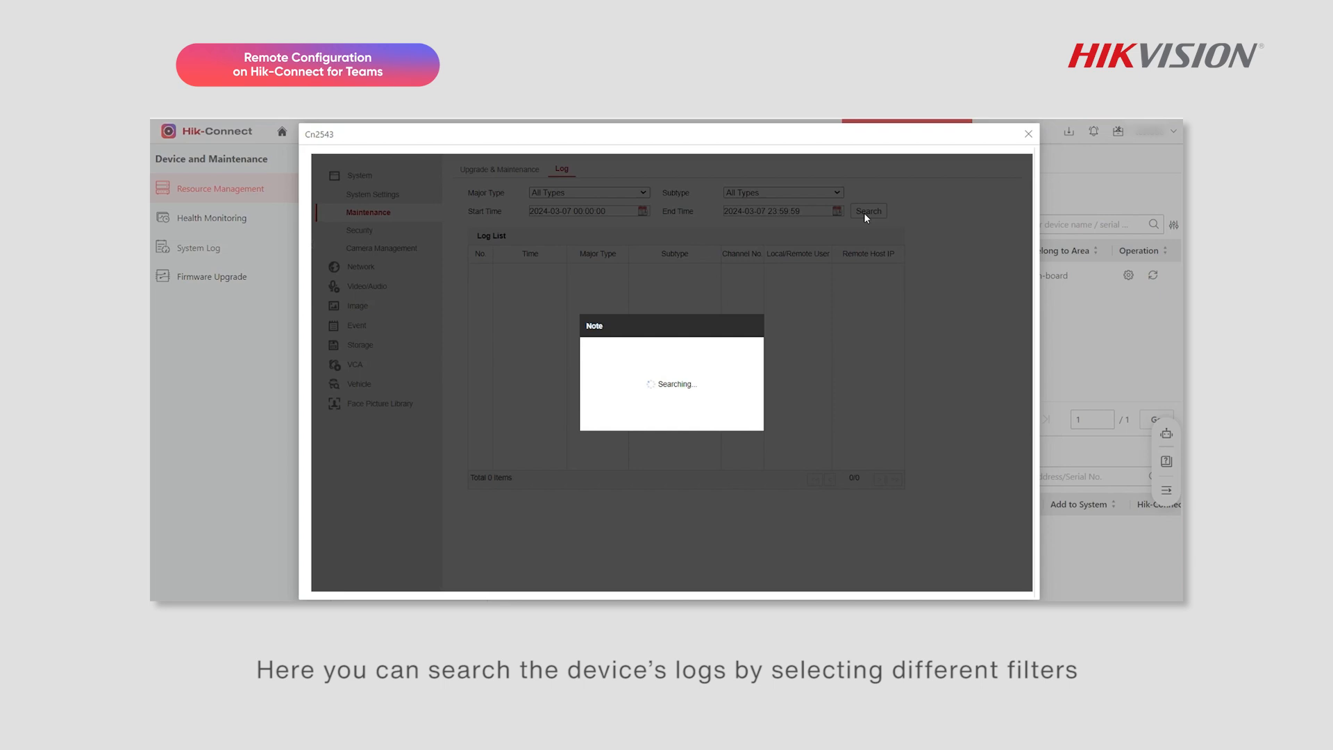
pyautogui.click(866, 211)
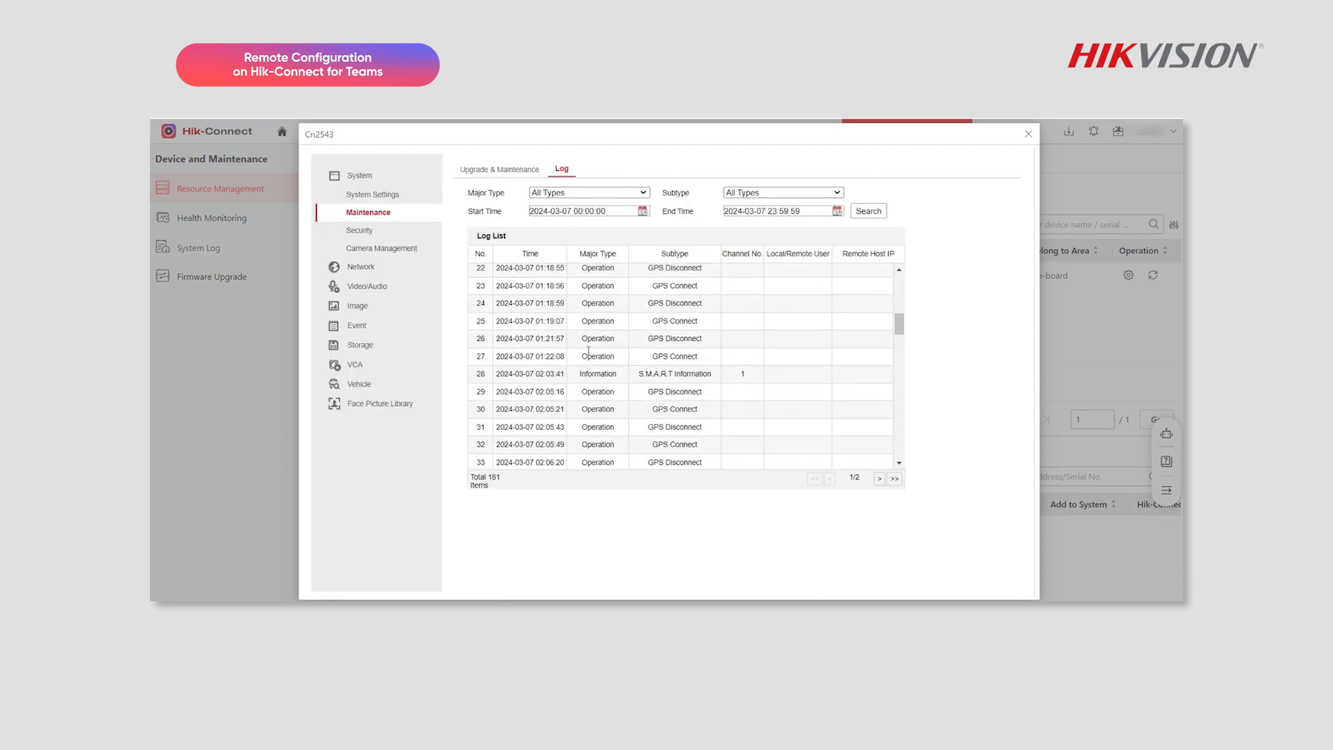